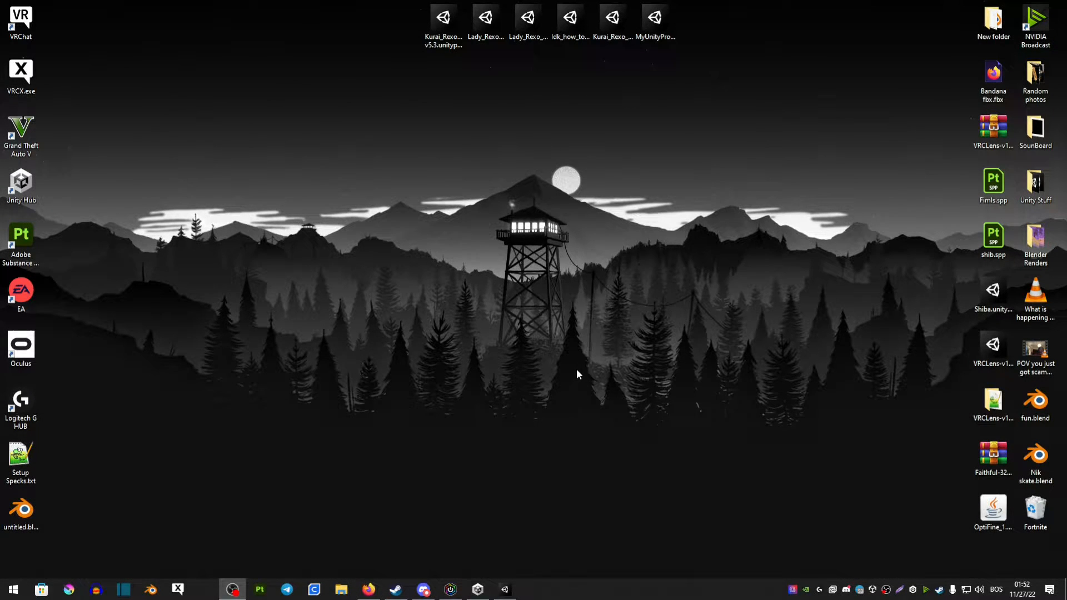
{"action": "mouse_move", "coordinate": [621, 371]}
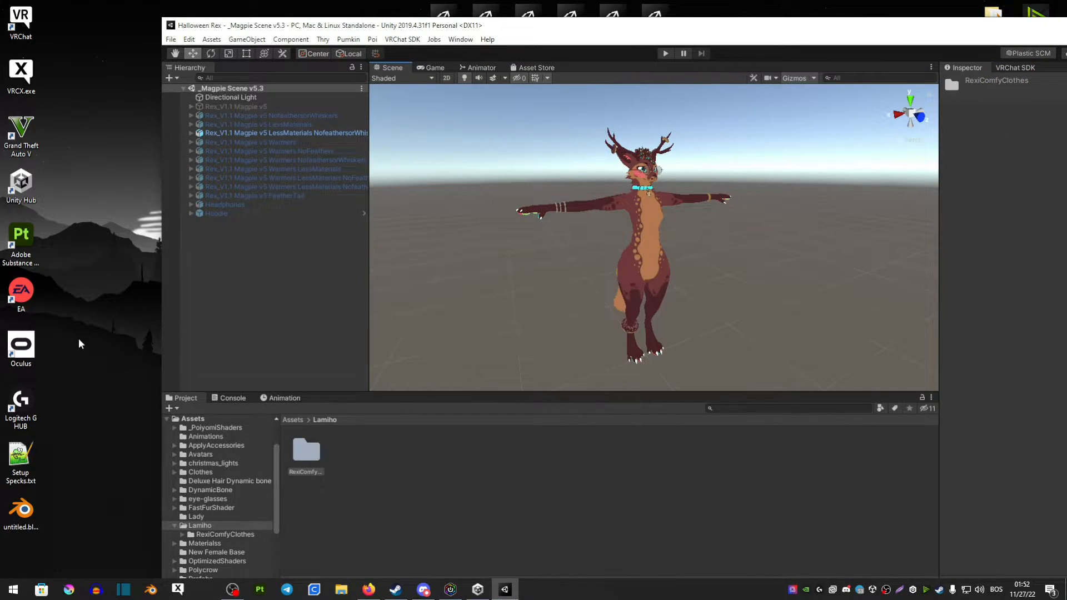
{"action": "mouse_move", "coordinate": [103, 323]}
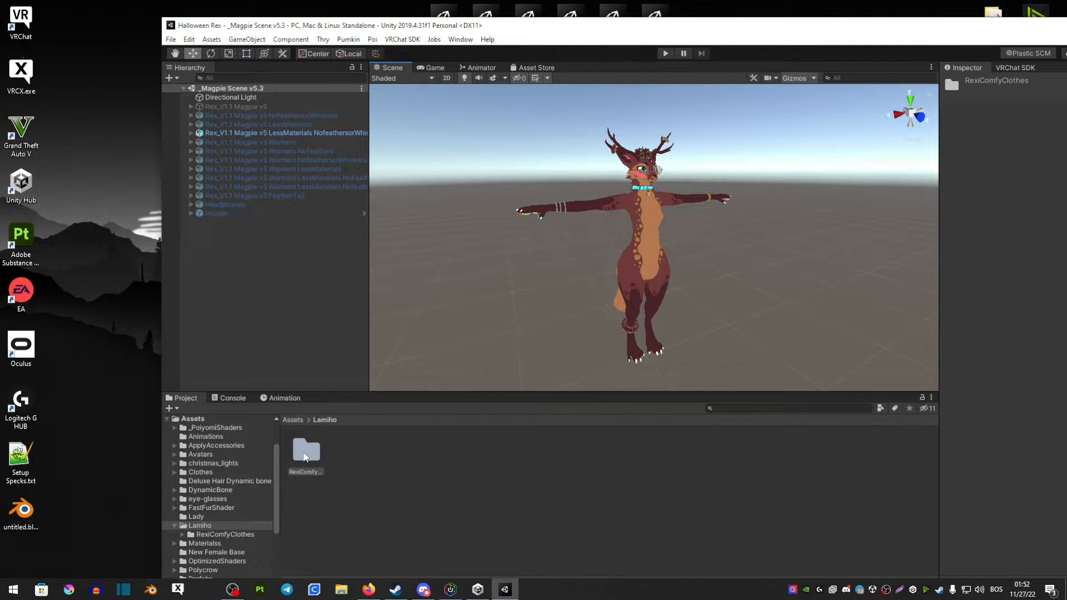
Add the T-Shirt OpenBack prefab from RexiComfyClothes to the avatar and scale it to 0.9
{"action": "double_click", "coordinate": [304, 452]}
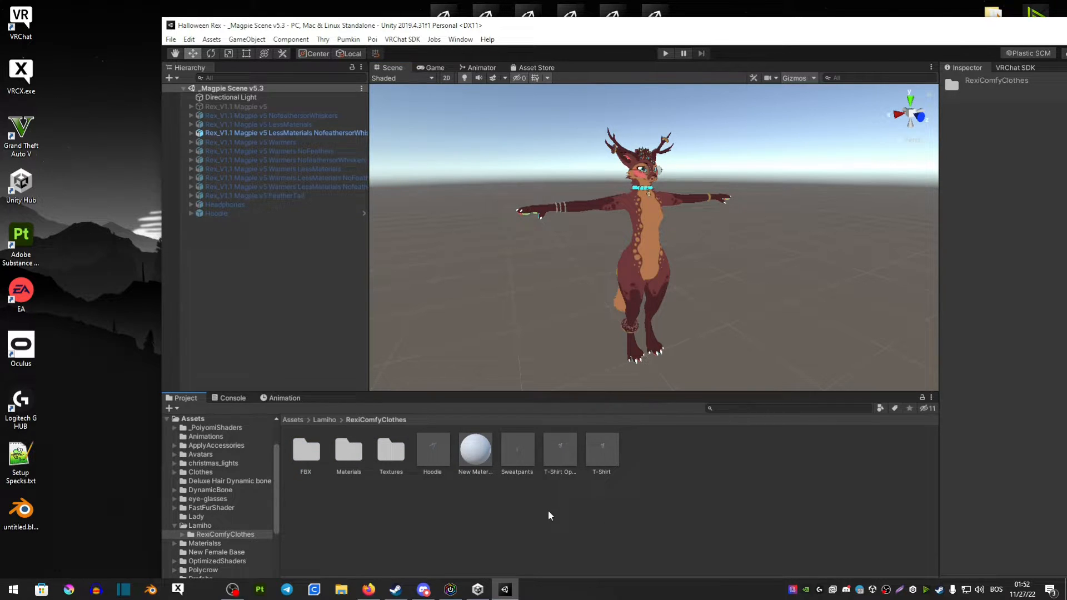
{"action": "mouse_move", "coordinate": [557, 456]}
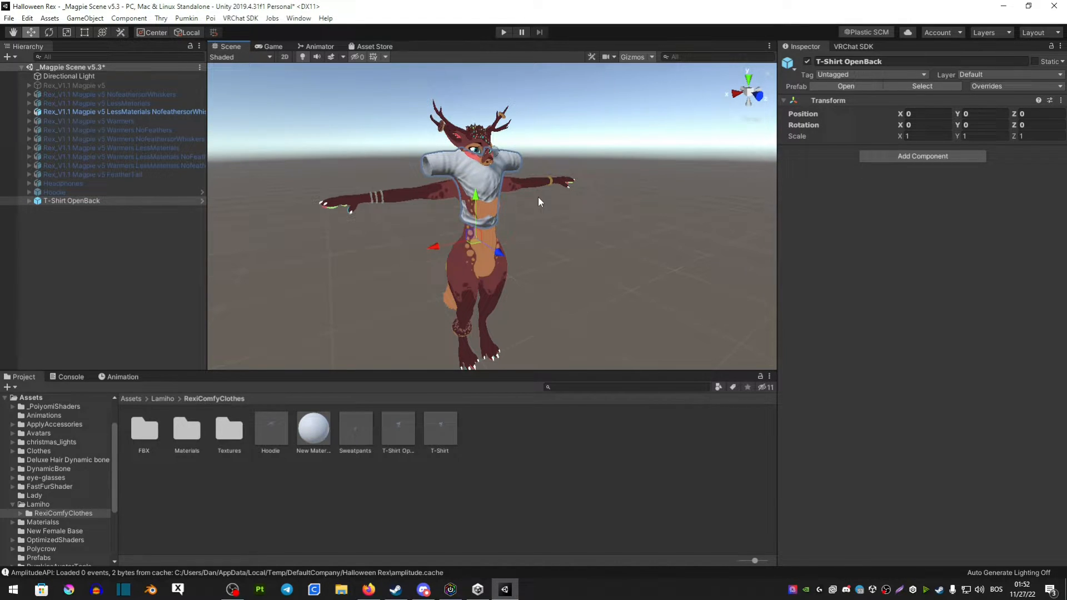
{"action": "left_click", "coordinate": [123, 111]}
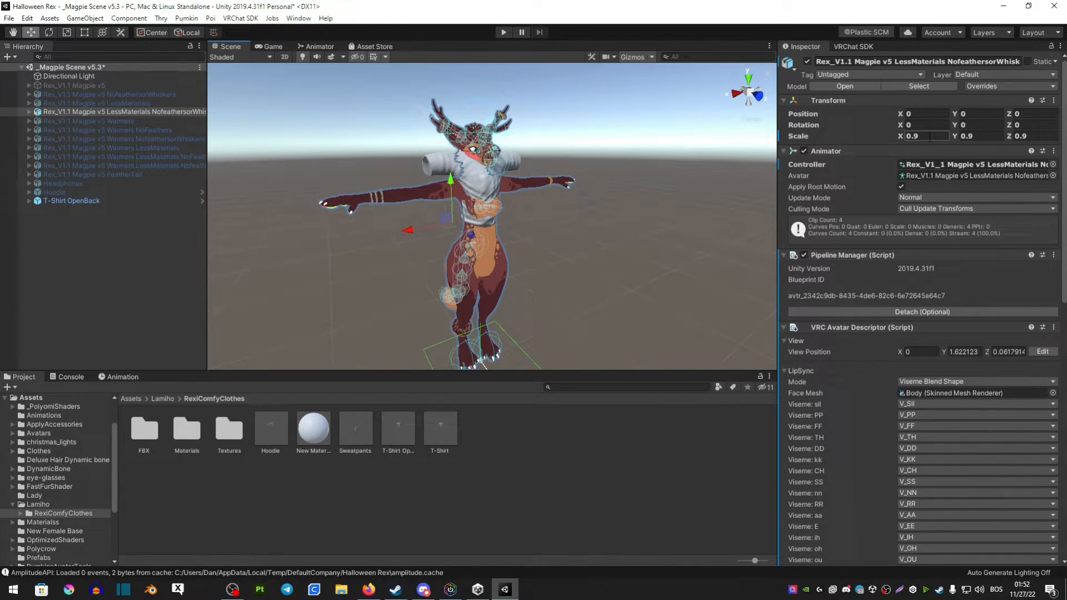
{"action": "left_click", "coordinate": [921, 136]}
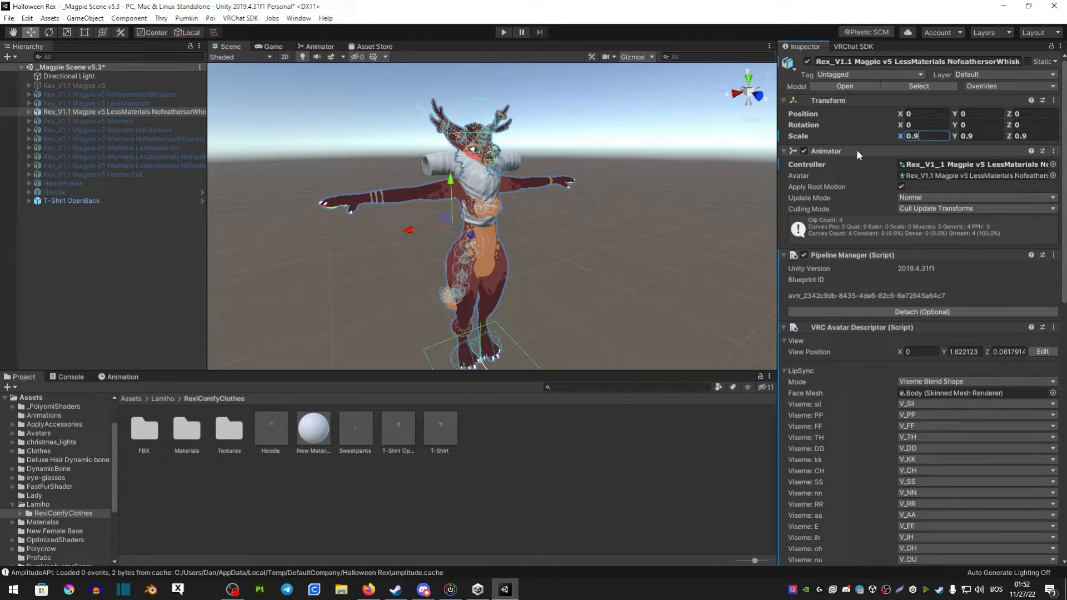
{"action": "left_click", "coordinate": [72, 200]}
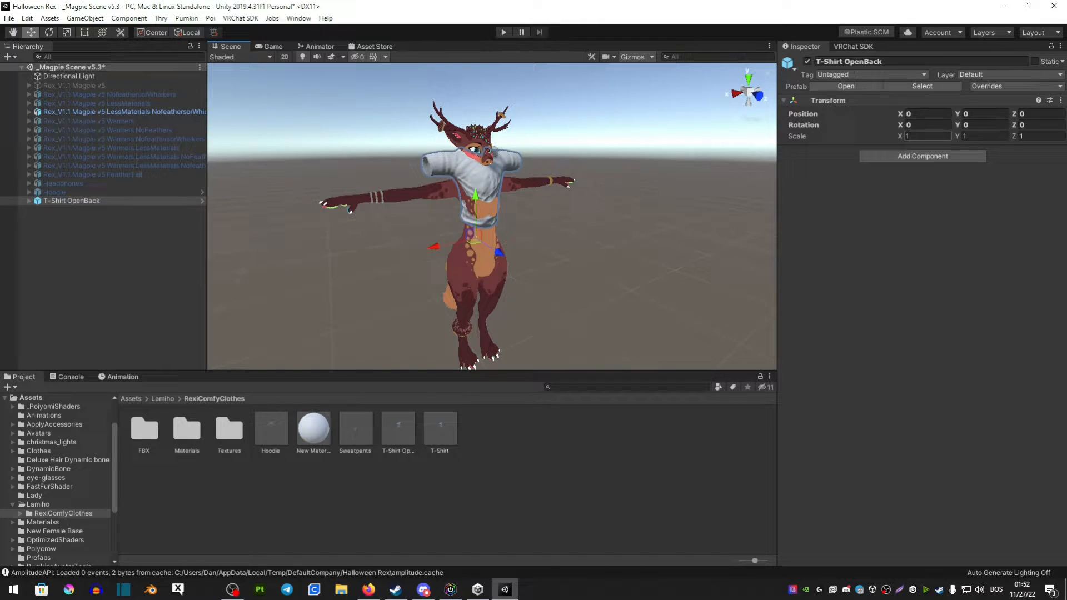
{"action": "type", "text": "0.9"}
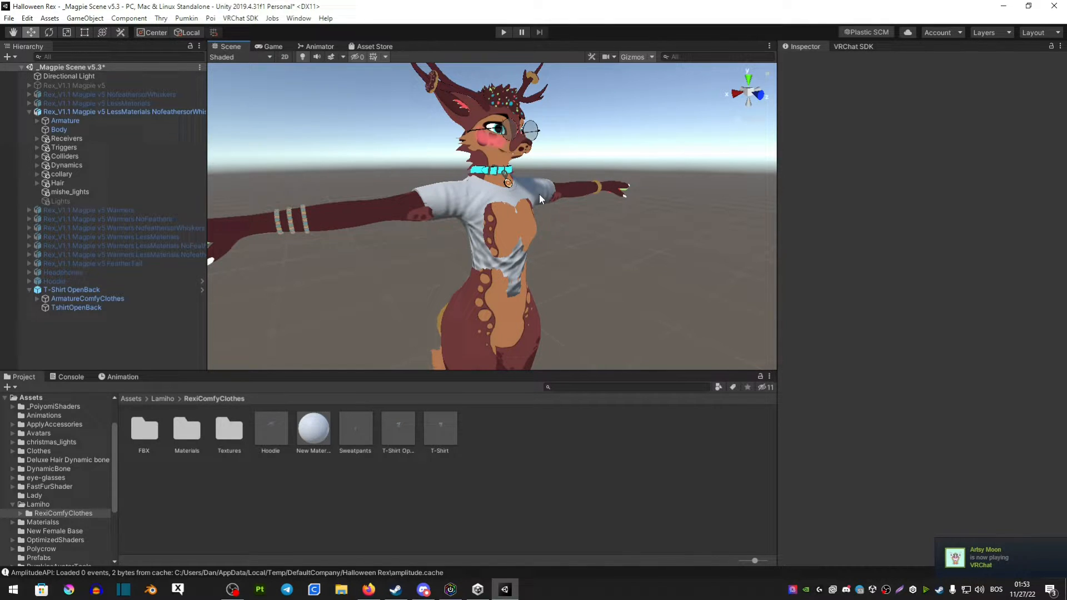
Raise the TshirtOpenBack mesh's FemaleLegs blend shape slider from zero to fit the avatar
{"action": "left_click", "coordinate": [76, 307]}
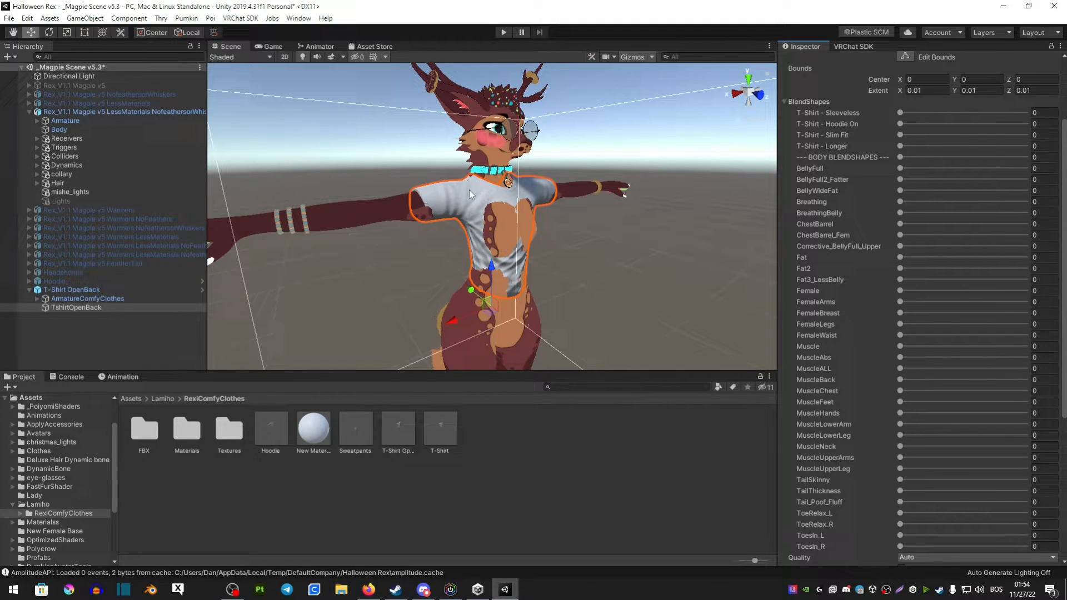
{"action": "mouse_move", "coordinate": [664, 197]}
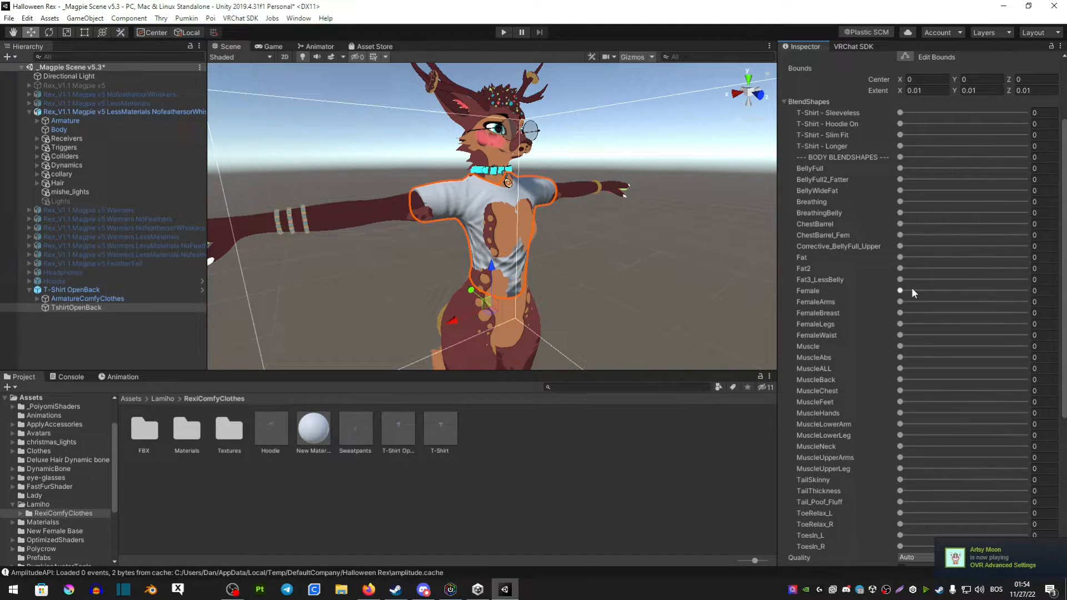
{"action": "scroll", "scroll_direction": "down", "scroll_amount": 3}
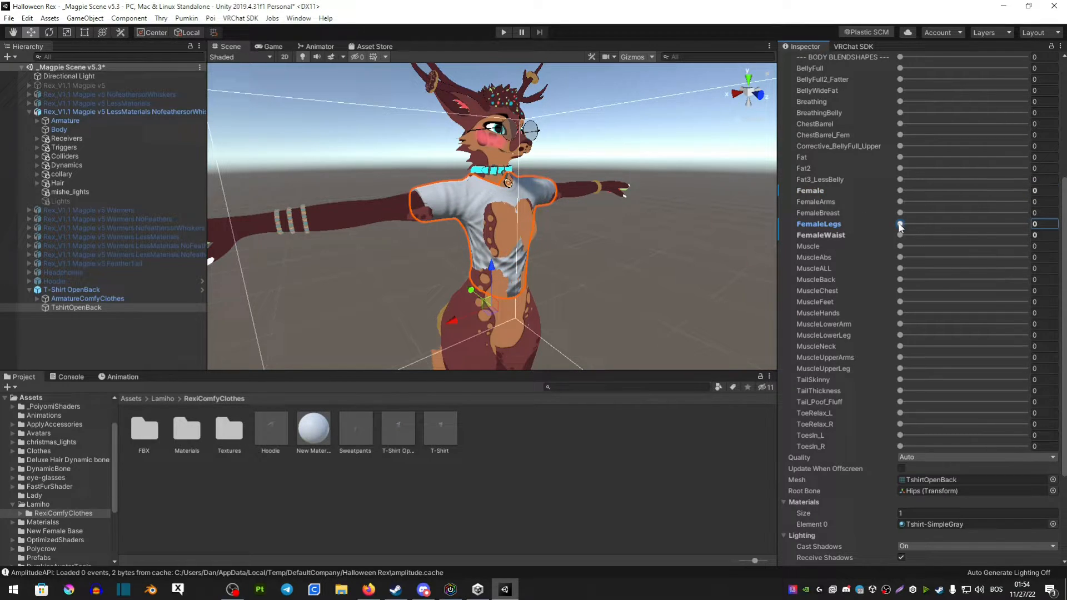
{"action": "left_click_drag", "start_coordinate": [899, 224], "coordinate": [950, 224]}
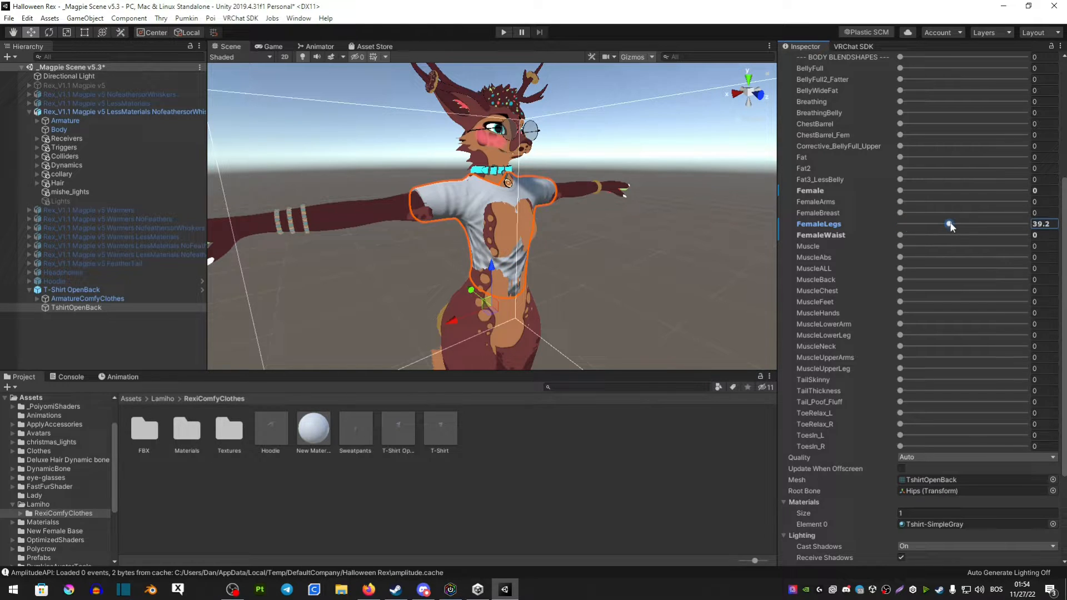
{"action": "left_click_drag", "start_coordinate": [949, 224], "coordinate": [899, 224]}
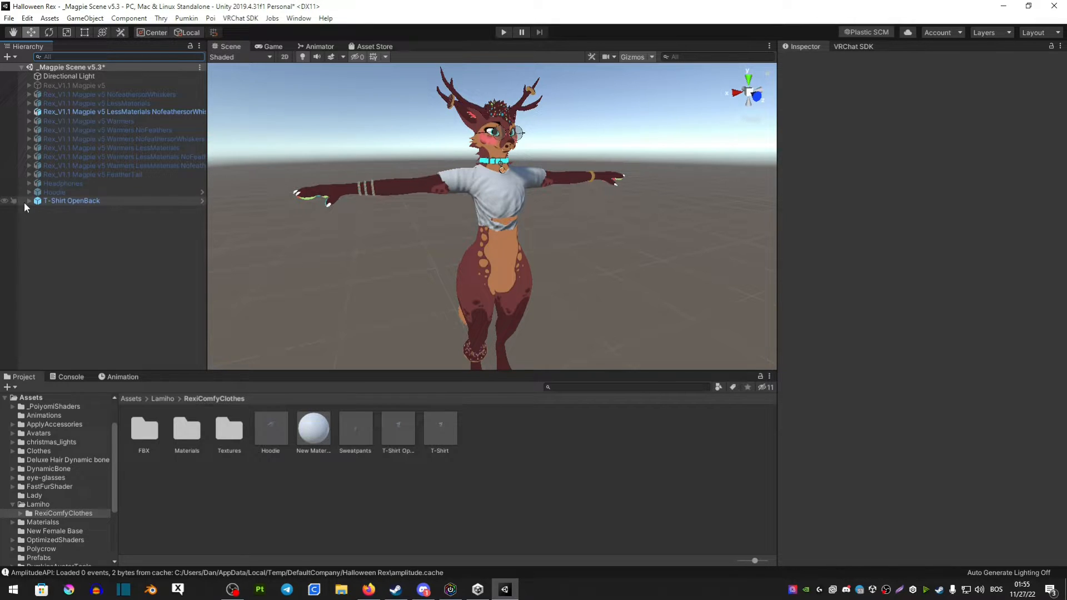
Unpack the T-Shirt OpenBack prefab and expand its ArmatureComfyClothes bones down to wrists and tail
{"action": "right_click", "coordinate": [72, 200]}
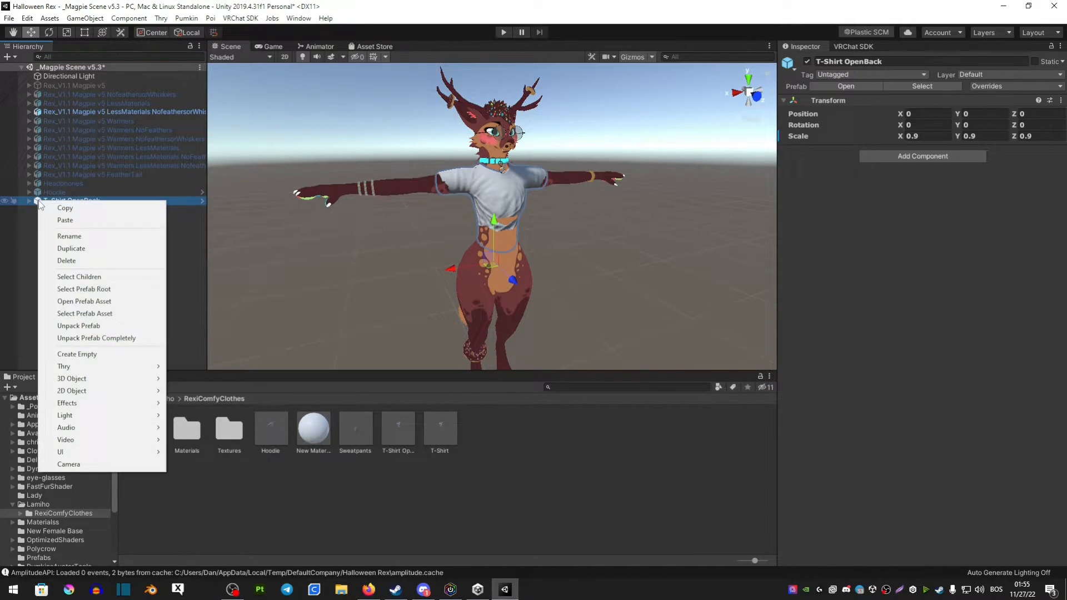
{"action": "mouse_move", "coordinate": [65, 207]}
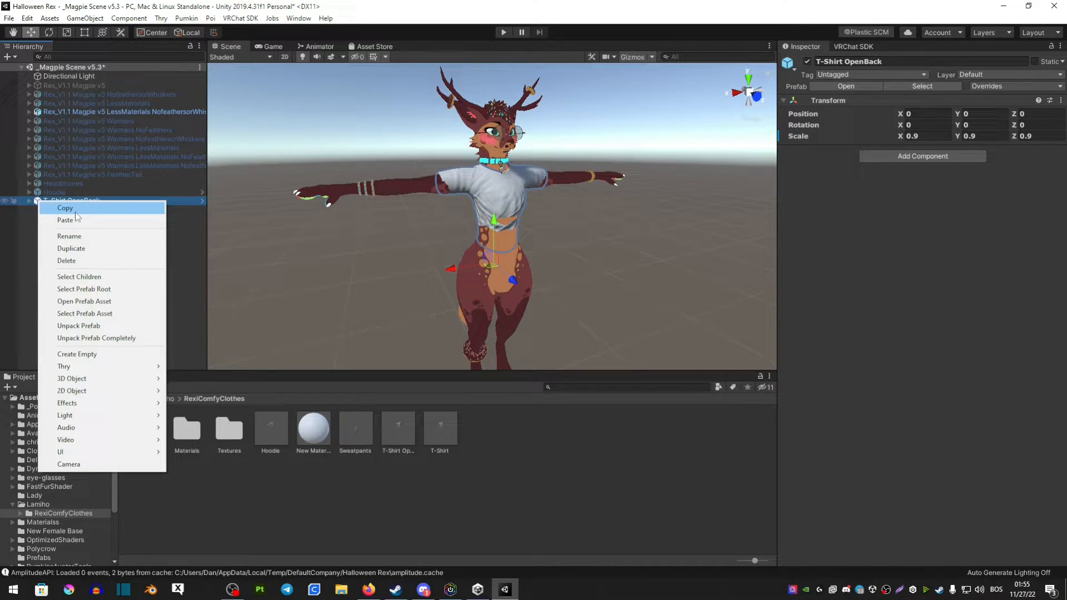
{"action": "mouse_move", "coordinate": [78, 325]}
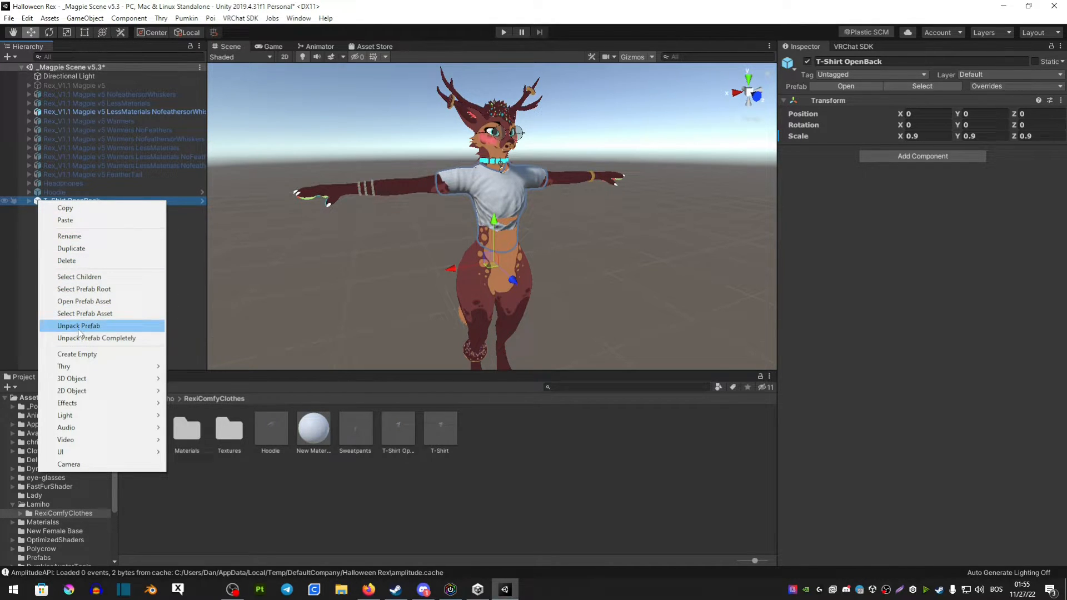
{"action": "left_click", "coordinate": [78, 325]}
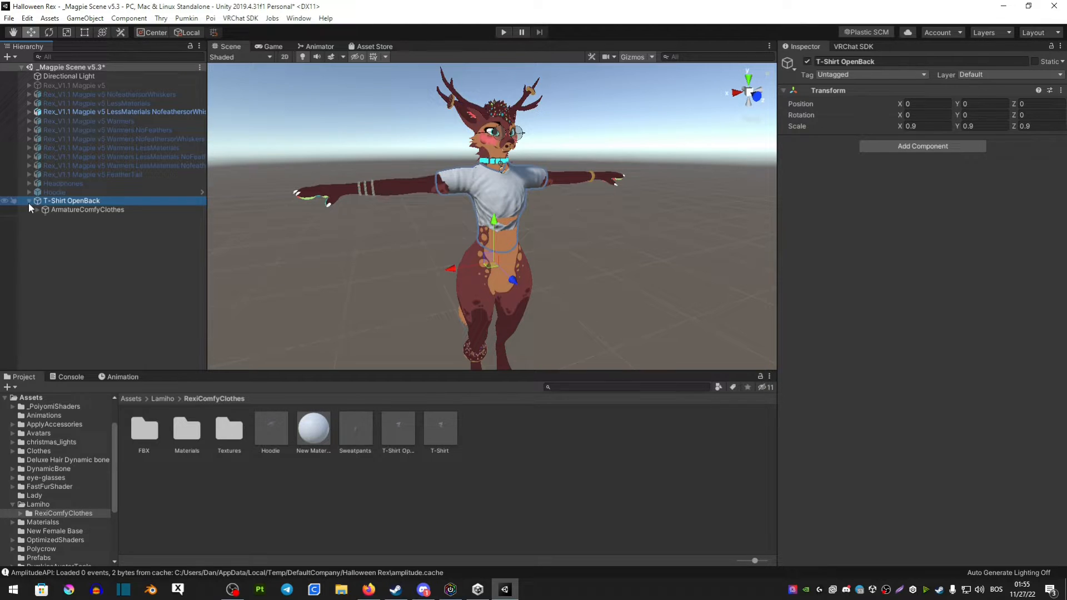
{"action": "left_click", "coordinate": [36, 210]}
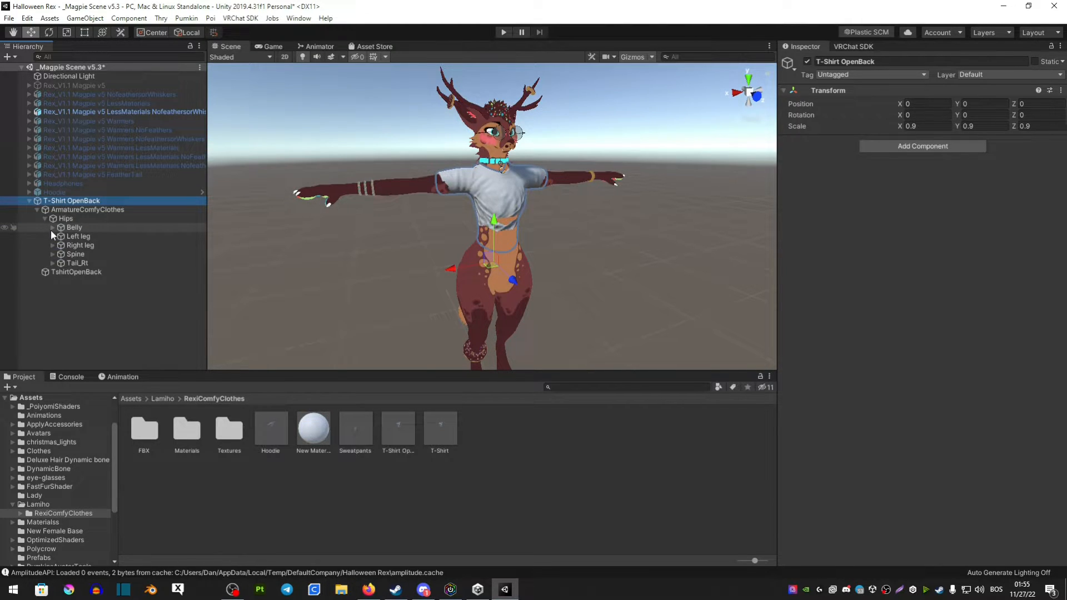
{"action": "left_click", "coordinate": [53, 227]}
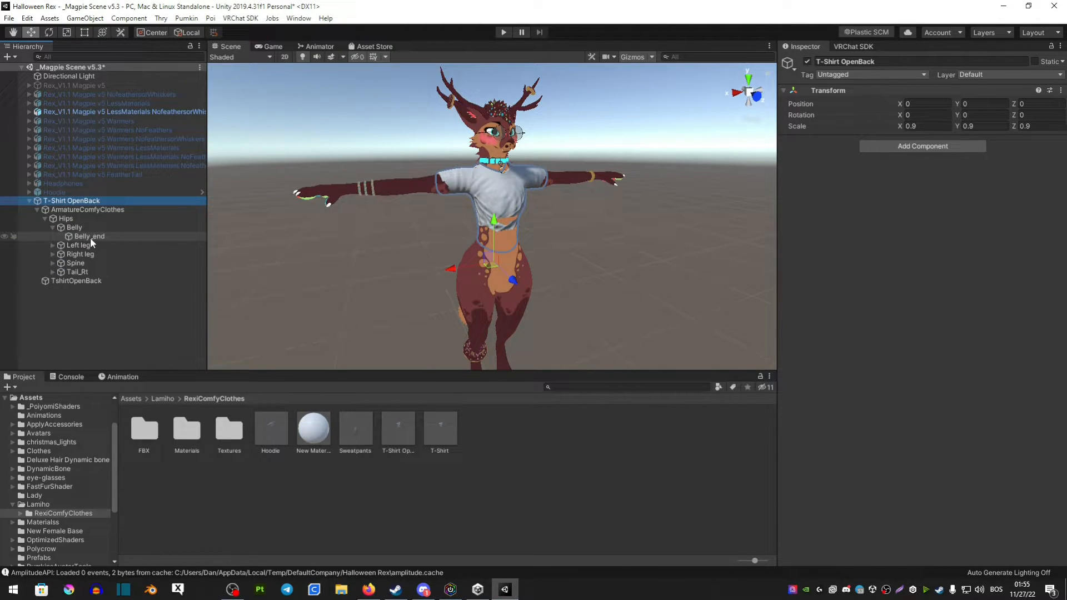
{"action": "left_click", "coordinate": [89, 236]}
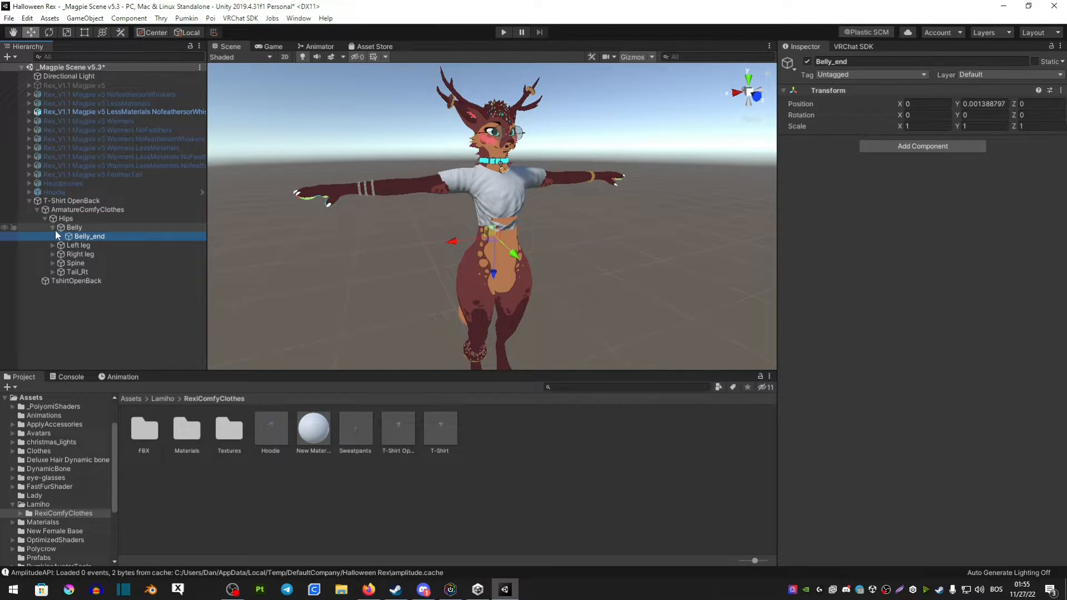
{"action": "left_click", "coordinate": [52, 236]}
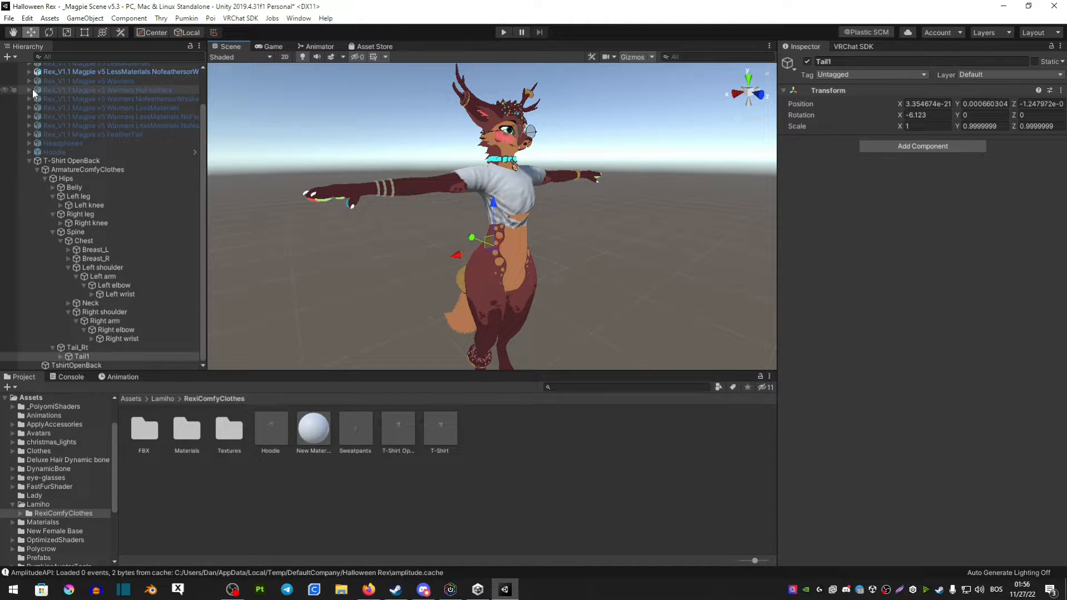
Drag the shirt's Hips, Spine and Chest bones onto the avatar's matching armature bones
{"action": "left_click", "coordinate": [30, 71]}
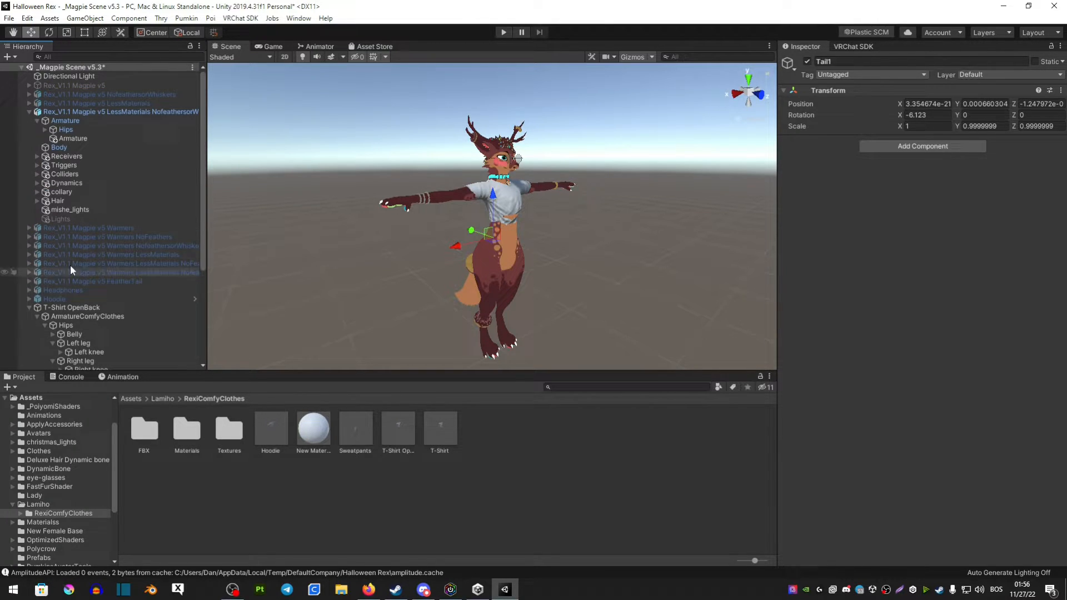
{"action": "left_click", "coordinate": [45, 130]}
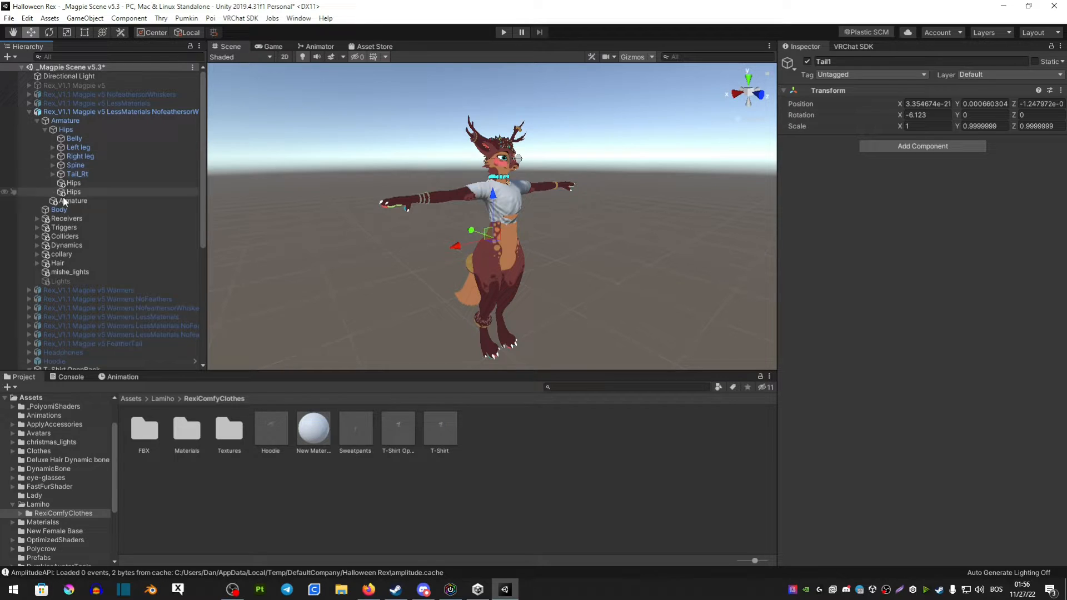
{"action": "scroll", "scroll_direction": "down", "scroll_amount": 3}
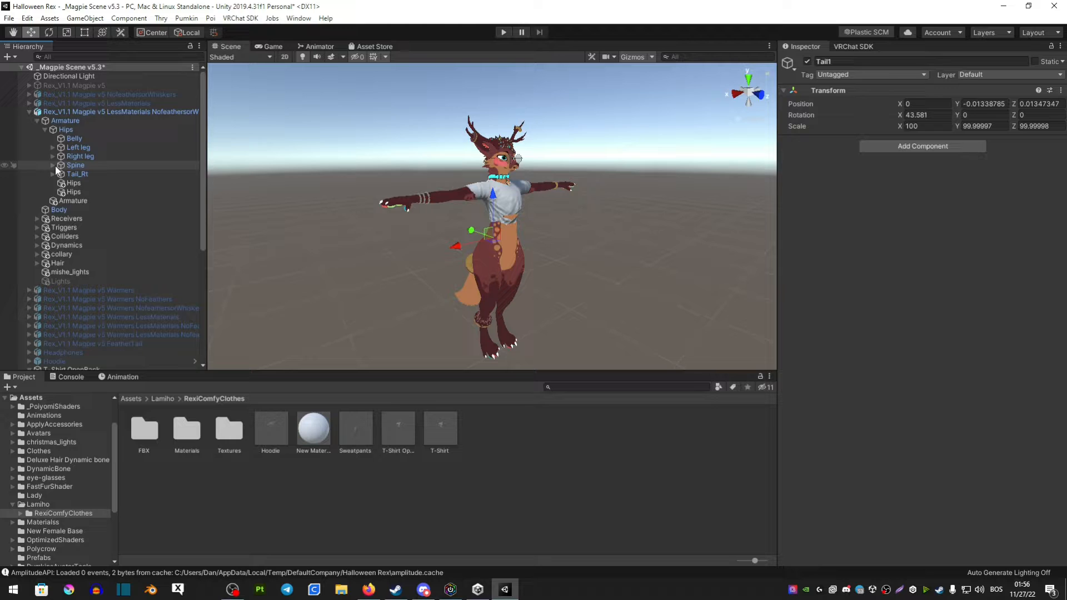
{"action": "left_click", "coordinate": [53, 164]}
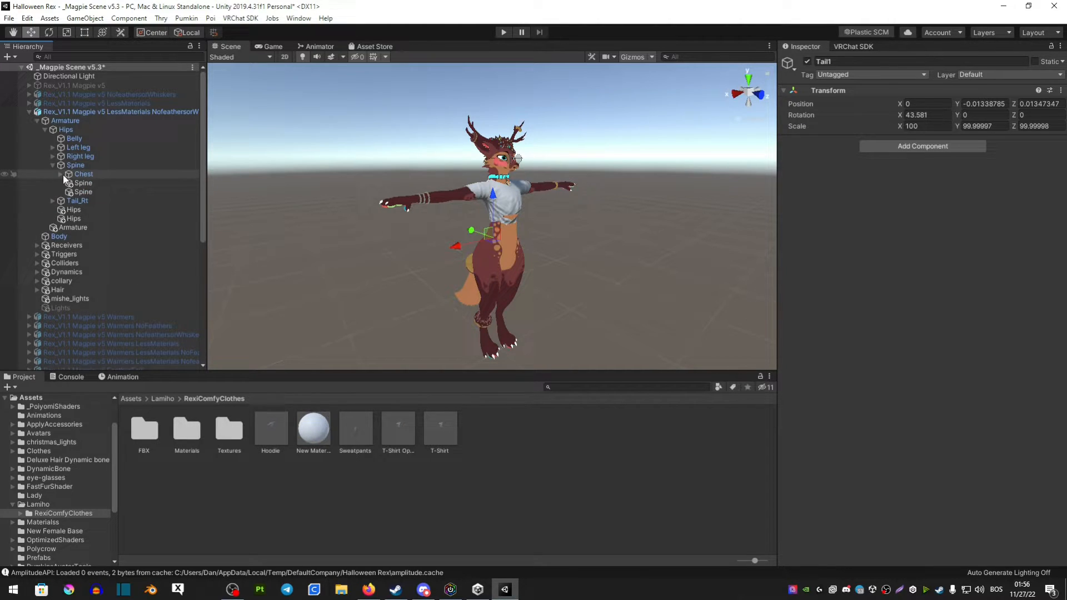
{"action": "scroll", "scroll_direction": "down", "scroll_amount": 3}
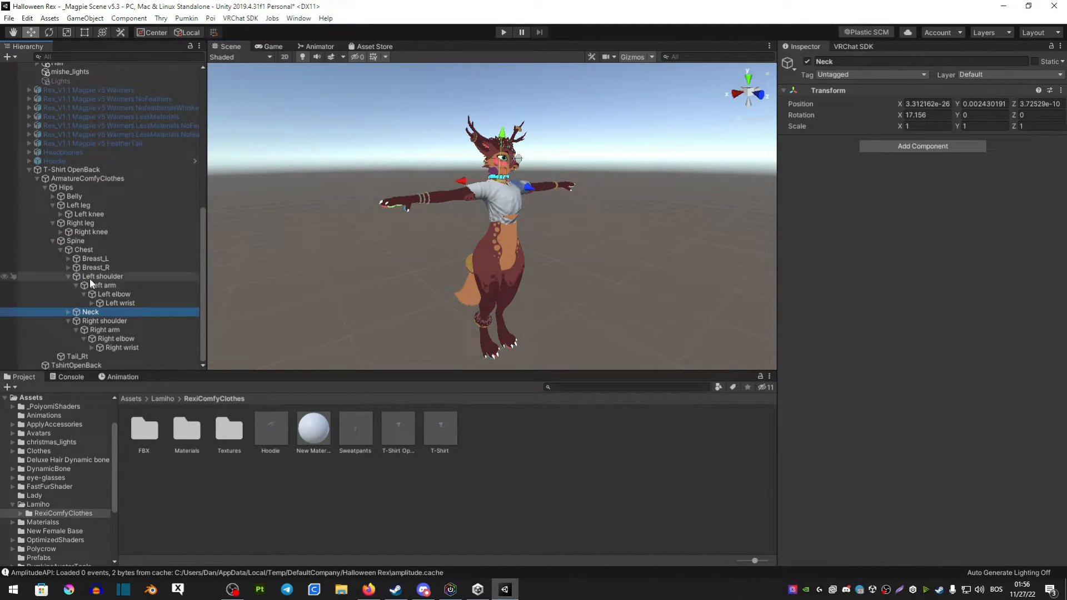
{"action": "left_click", "coordinate": [75, 240]}
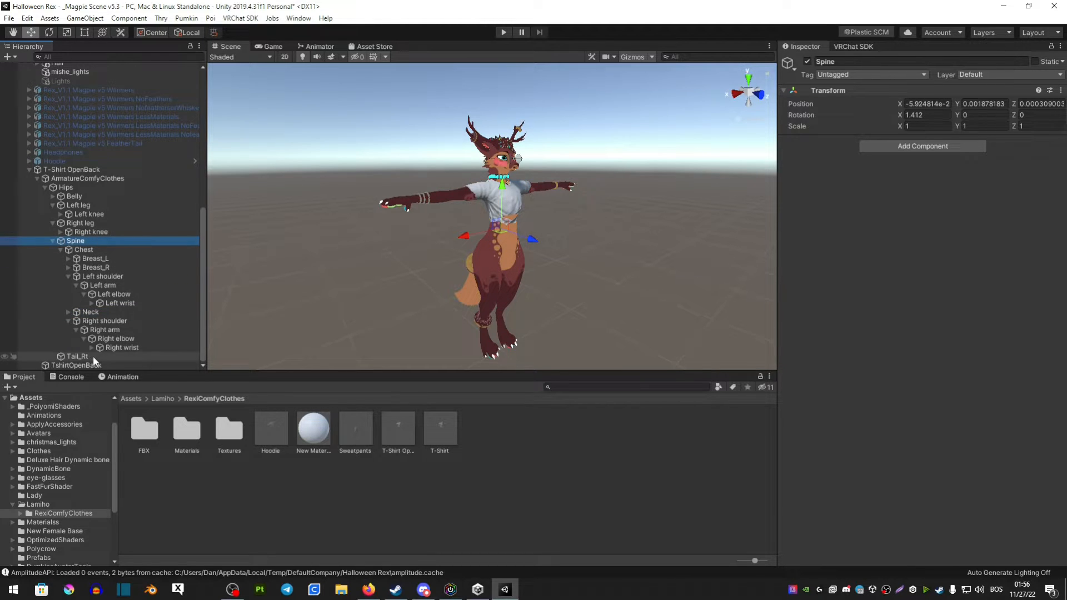
{"action": "left_click", "coordinate": [122, 347]}
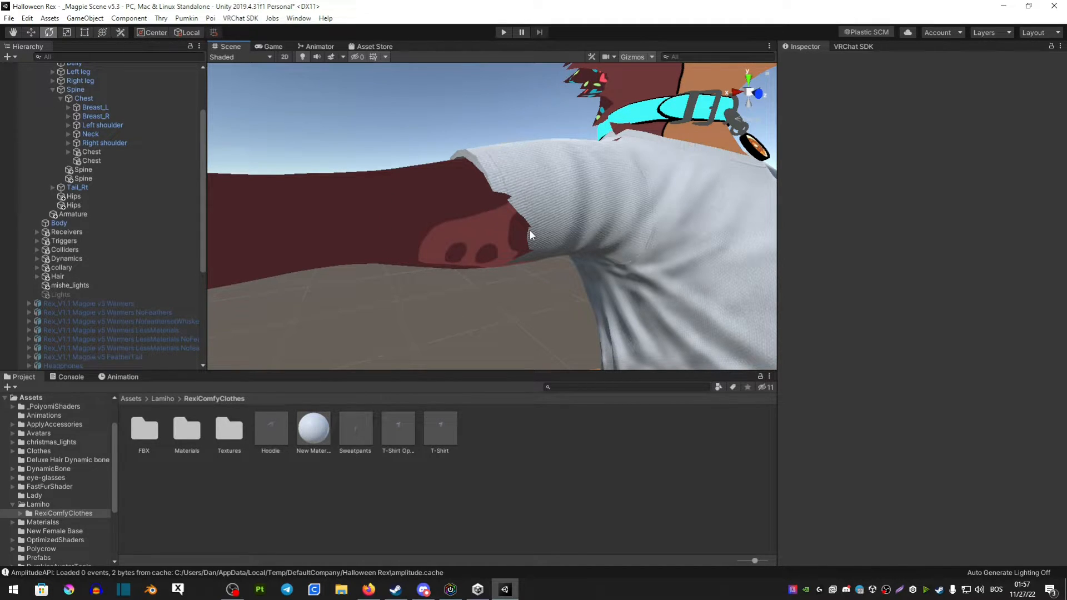
{"action": "mouse_move", "coordinate": [515, 227]}
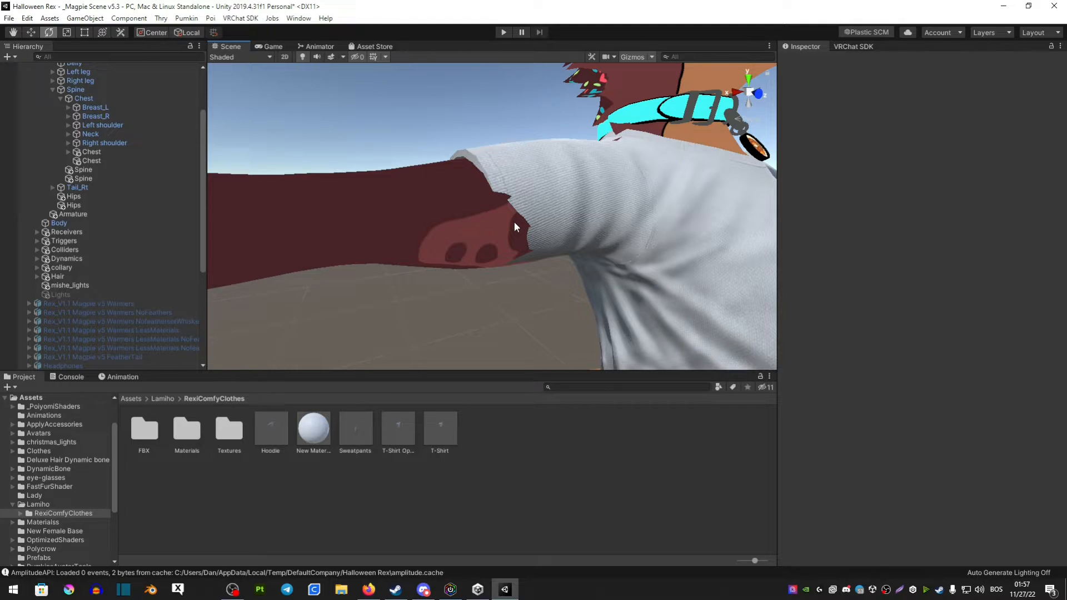
Nest the shirt's Shoulder.R and right arm bones under the avatar's right shoulder and arm
{"action": "left_click", "coordinate": [67, 152]}
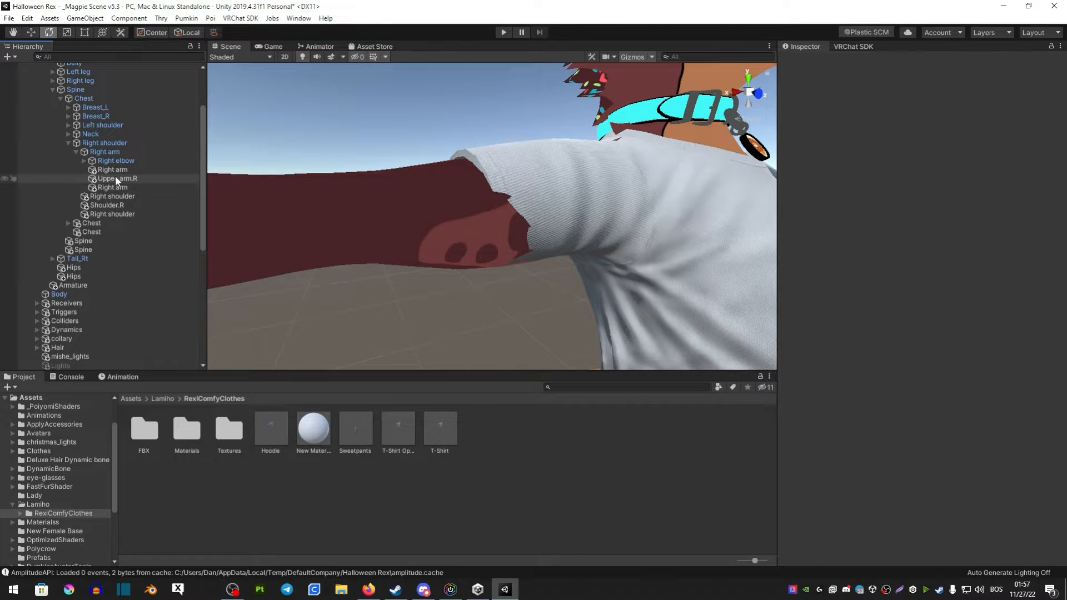
{"action": "left_click", "coordinate": [106, 205]}
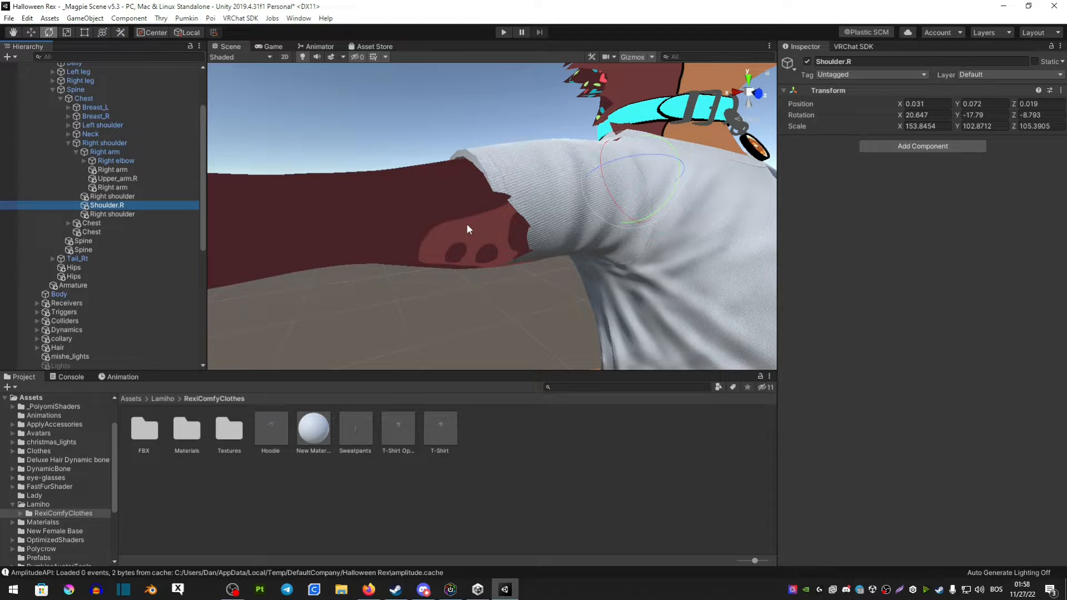
{"action": "left_click", "coordinate": [112, 196]}
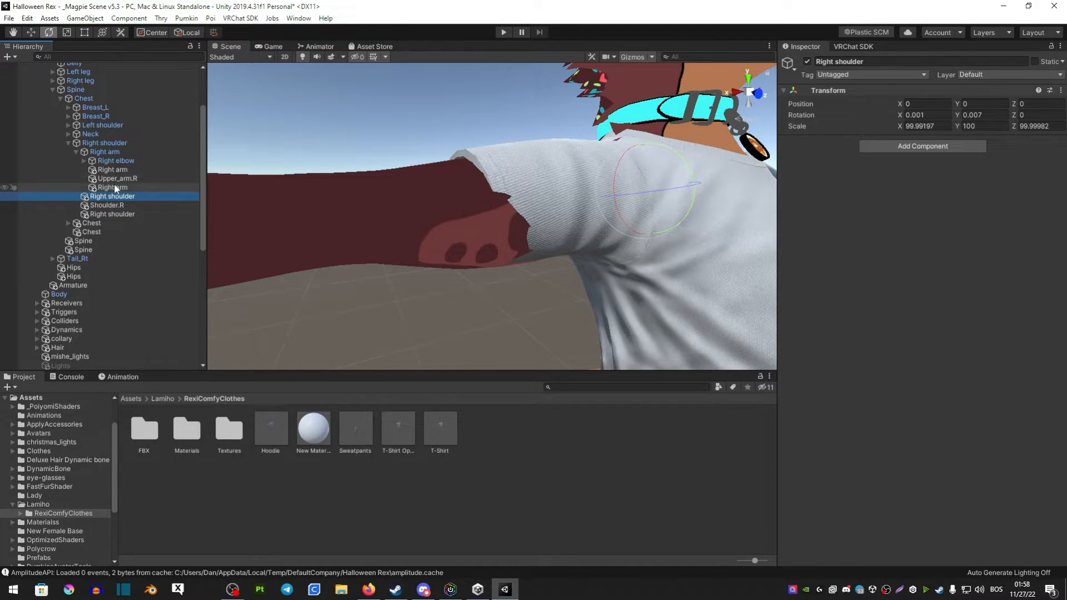
{"action": "left_click", "coordinate": [112, 187]}
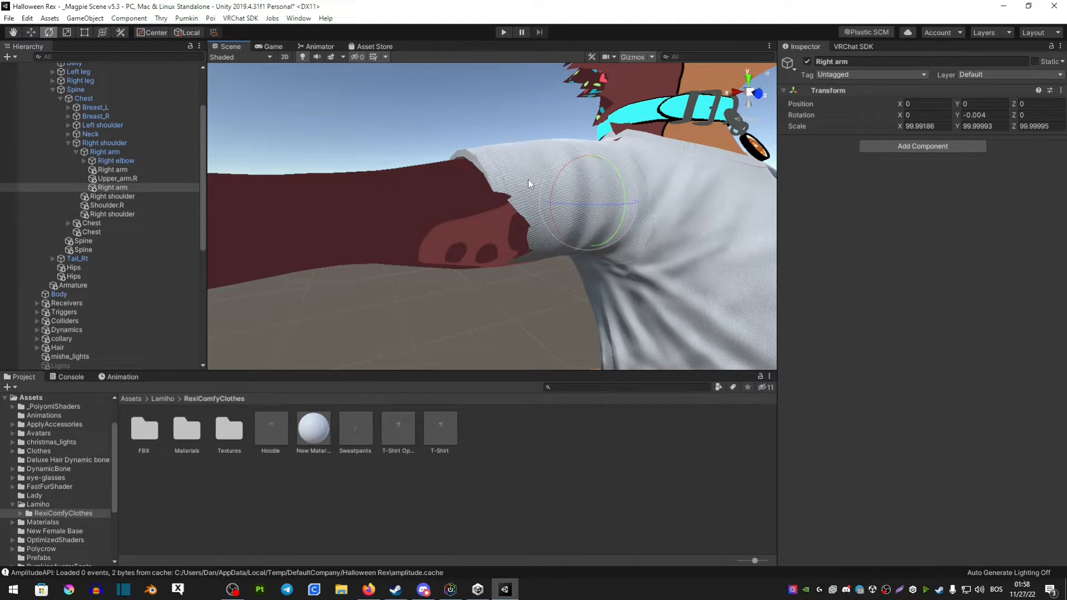
{"action": "mouse_move", "coordinate": [357, 165]}
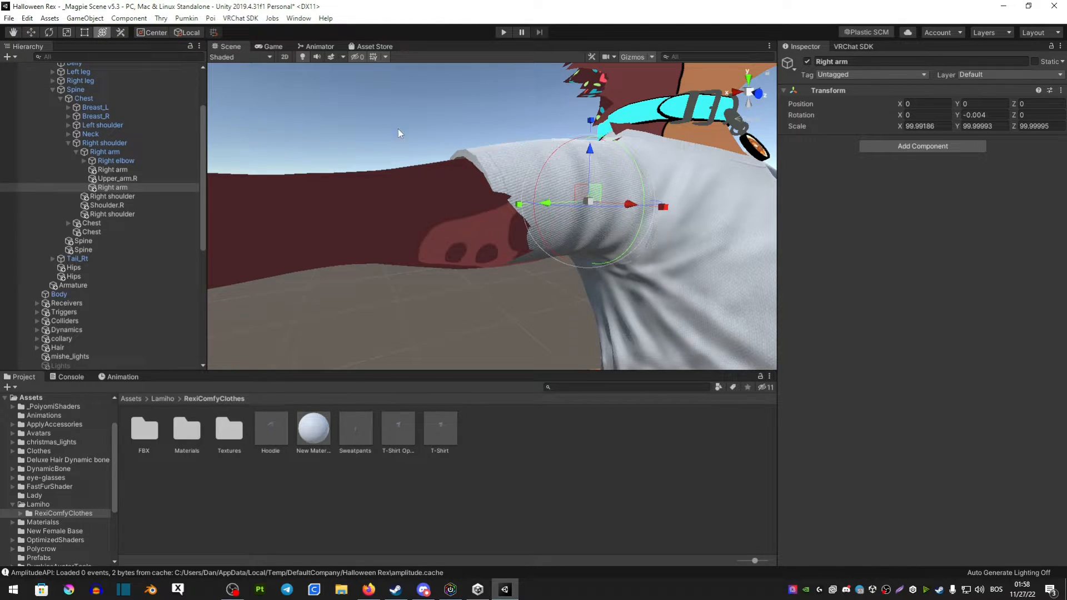
{"action": "left_click_drag", "start_coordinate": [664, 206], "coordinate": [665, 207]}
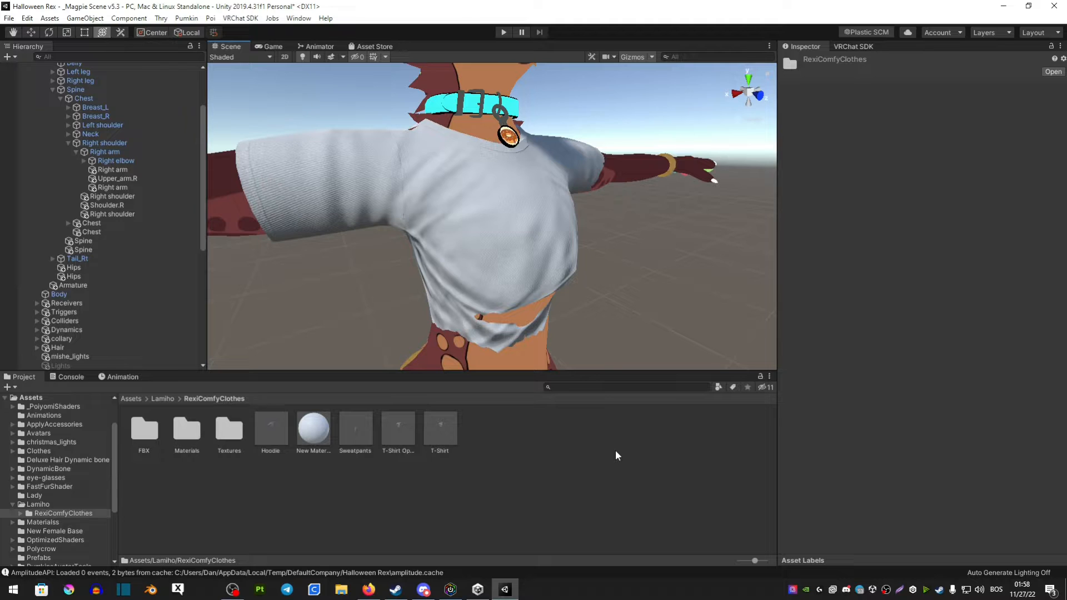
Create a new material, apply it to the shirt, and set its shader to Poiyomi Toon
{"action": "right_click", "coordinate": [617, 455]}
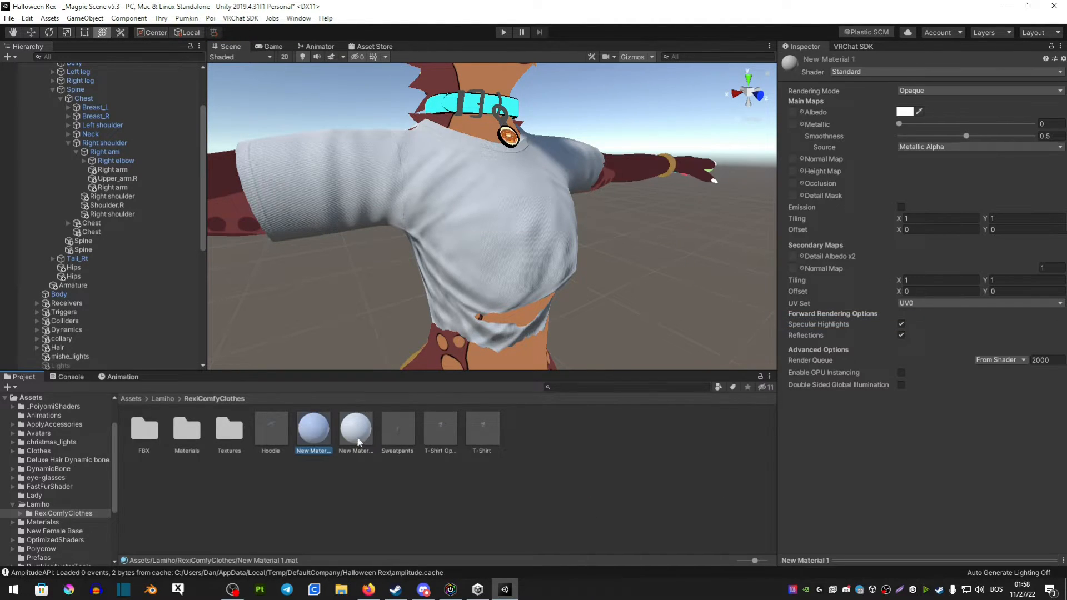
{"action": "left_click_drag", "start_coordinate": [964, 136], "coordinate": [899, 135]}
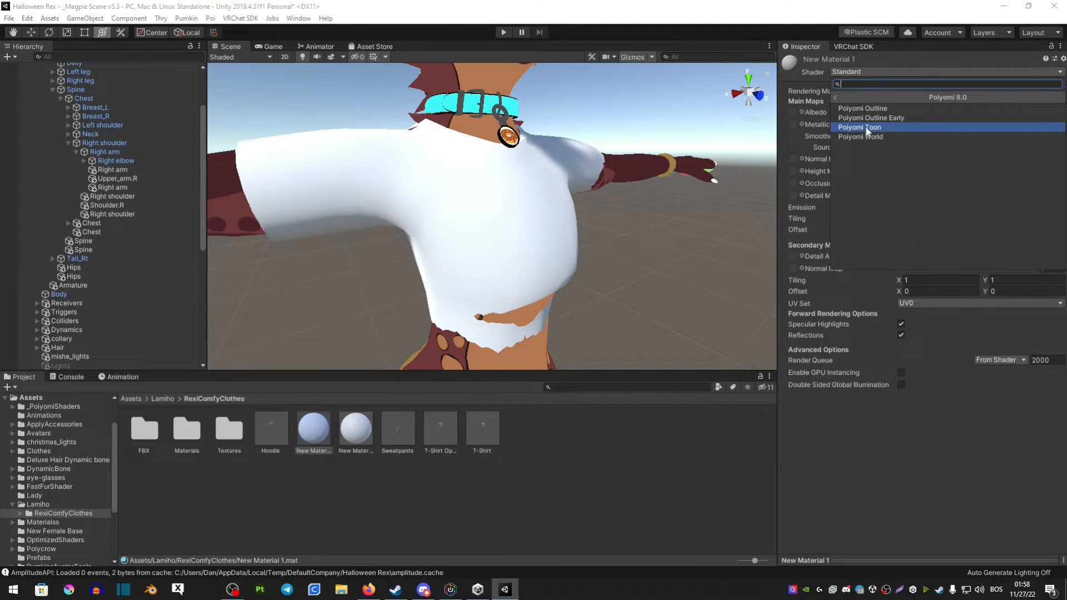
{"action": "left_click", "coordinate": [858, 127]}
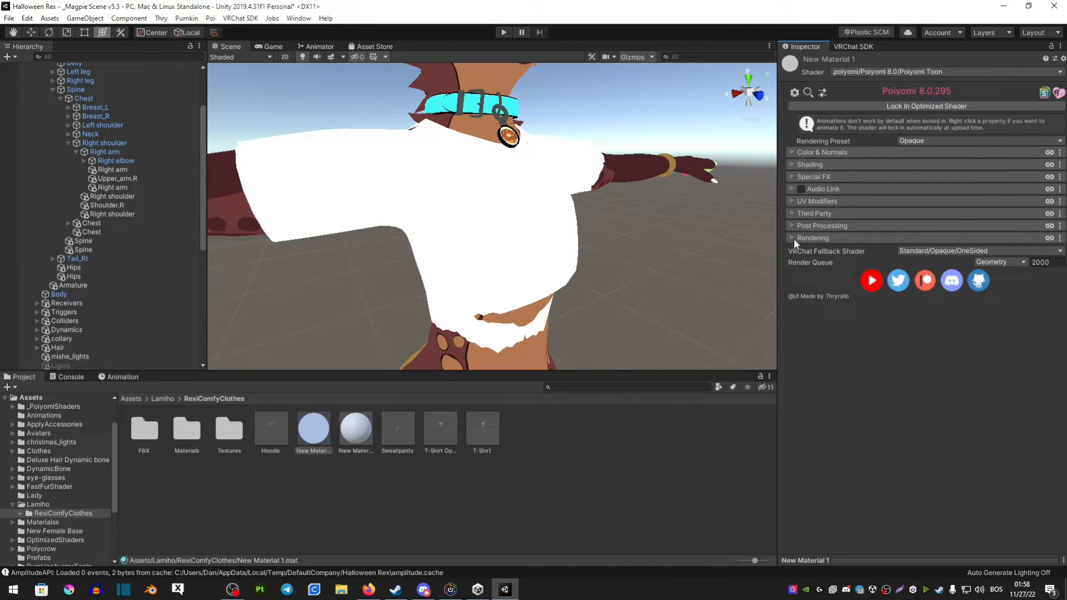
Set the material's Rendering Cull mode to Off
{"action": "left_click", "coordinate": [812, 238]}
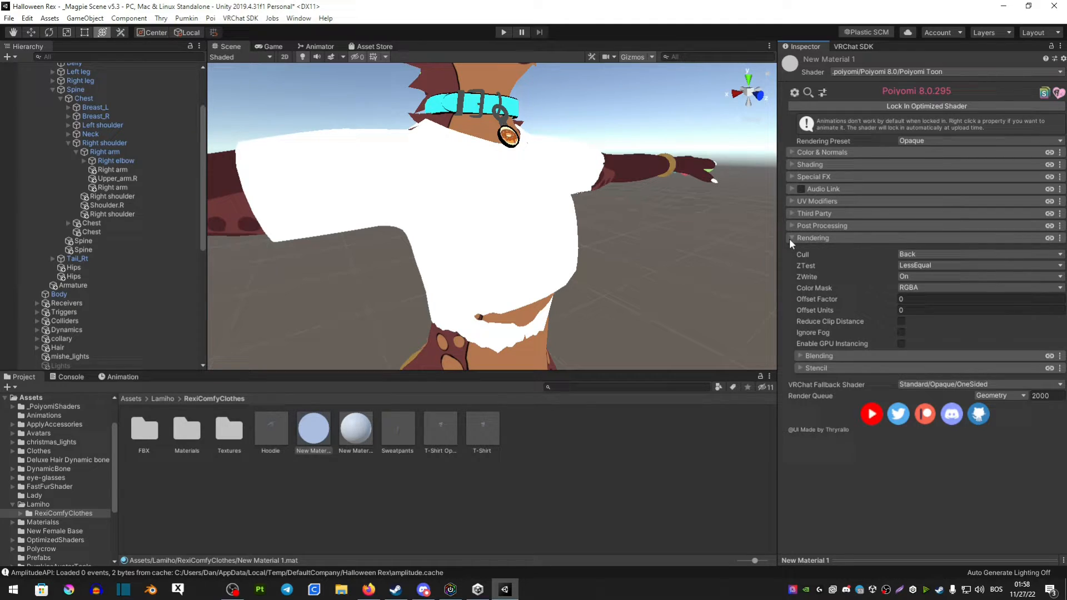
{"action": "left_click", "coordinate": [976, 254]}
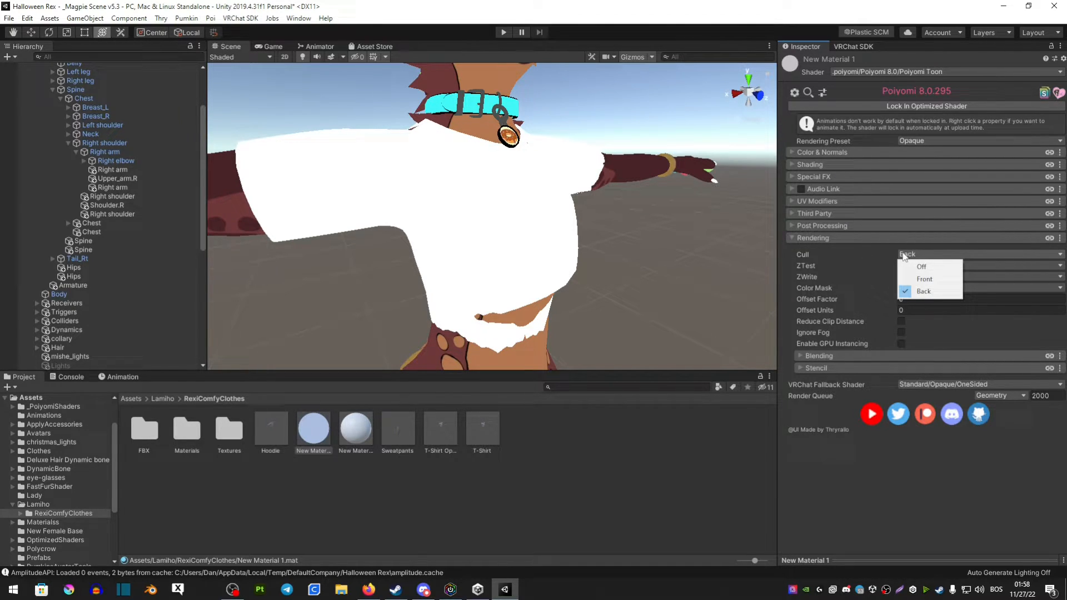
{"action": "left_click", "coordinate": [921, 266]}
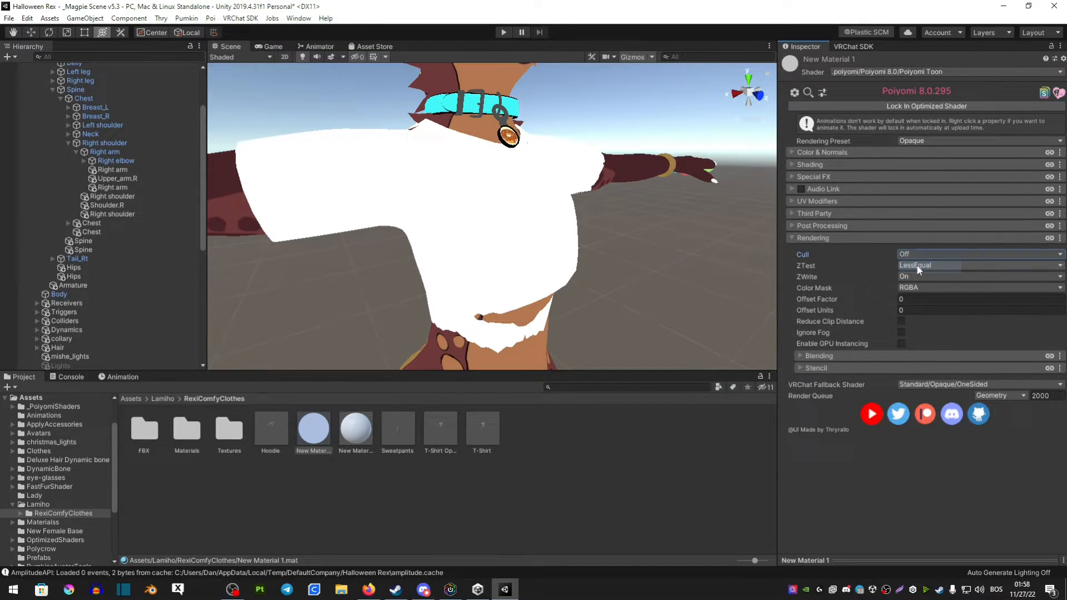
{"action": "left_click", "coordinate": [980, 254]}
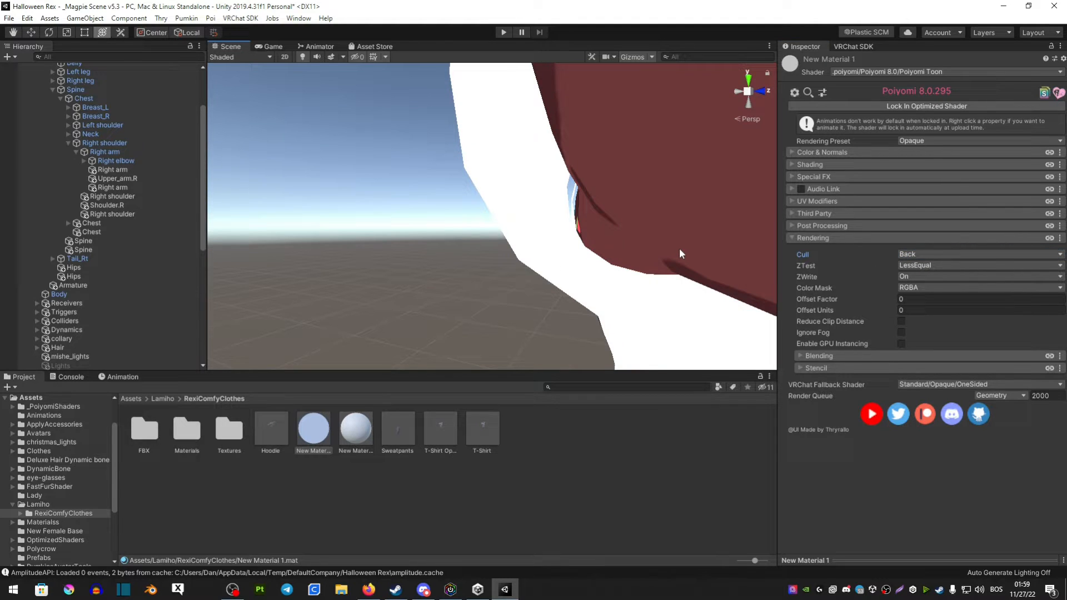
{"action": "mouse_move", "coordinate": [551, 189]}
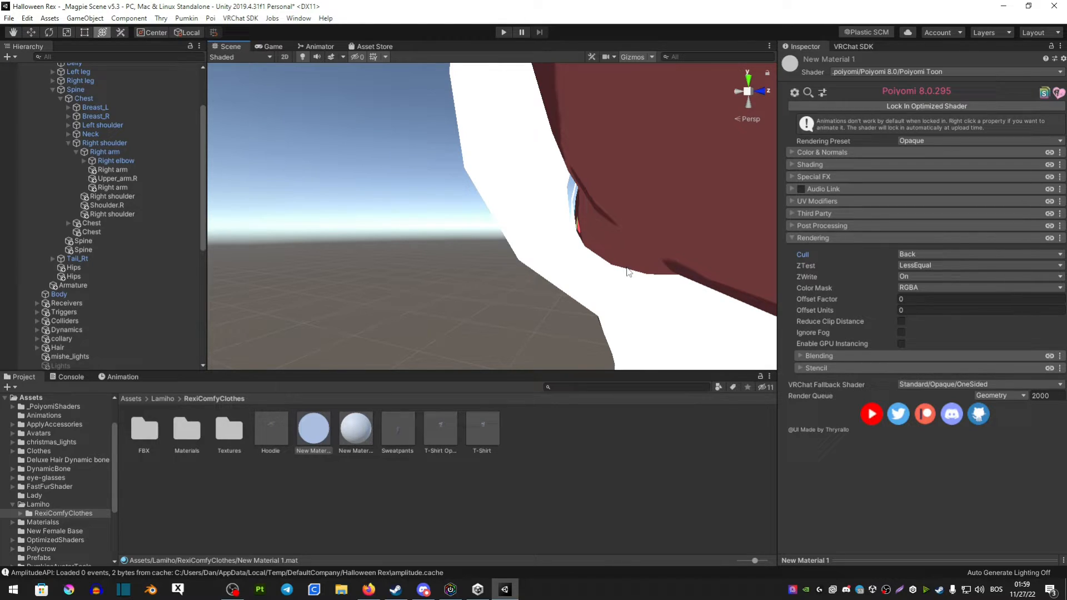
{"action": "mouse_move", "coordinate": [512, 279]}
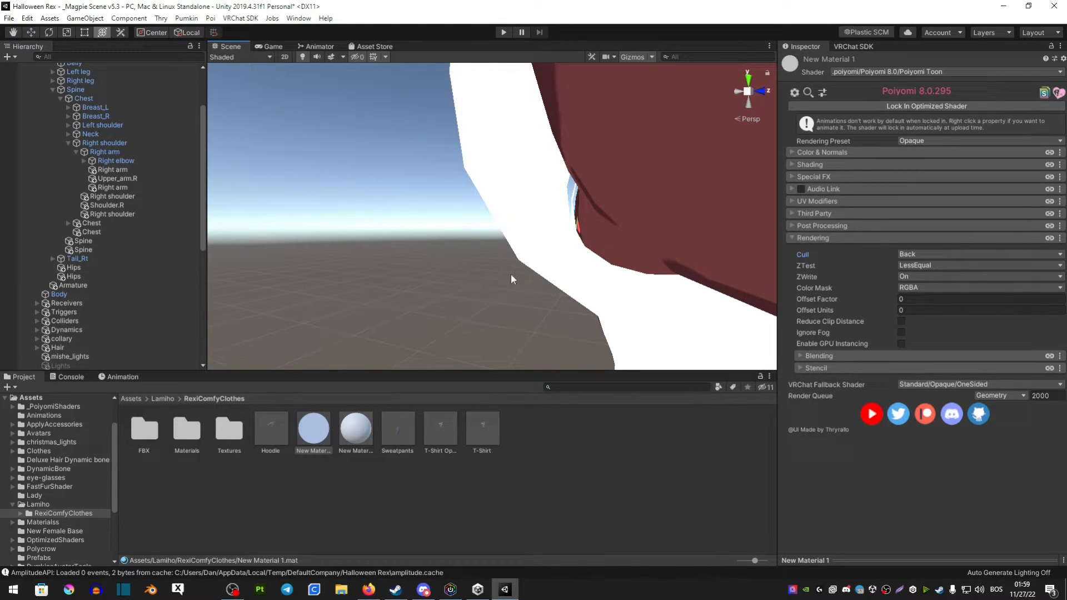
{"action": "left_click", "coordinate": [978, 254]}
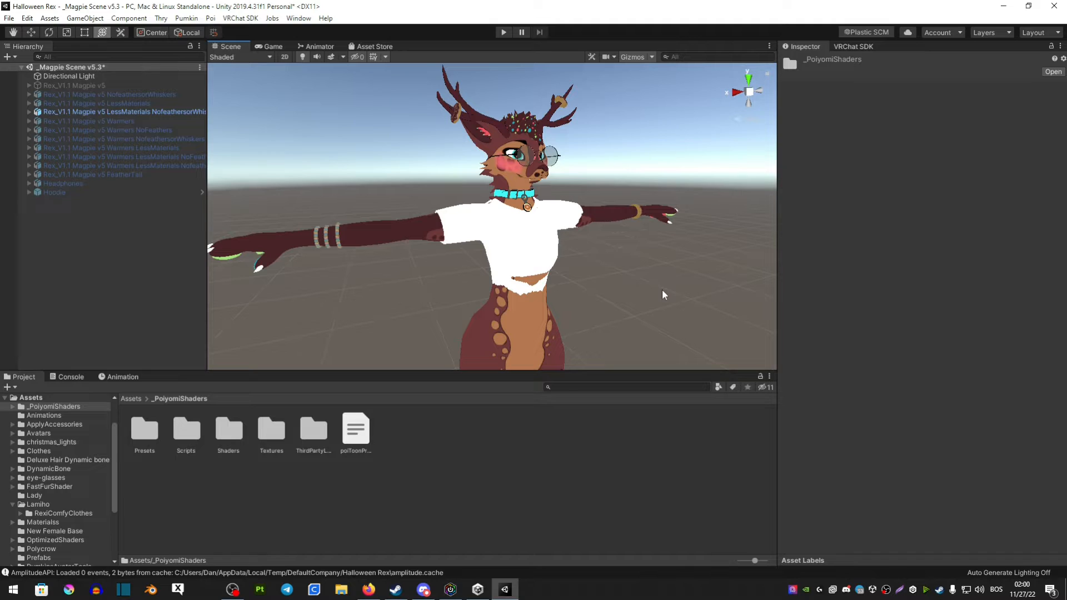
{"action": "mouse_move", "coordinate": [370, 128]}
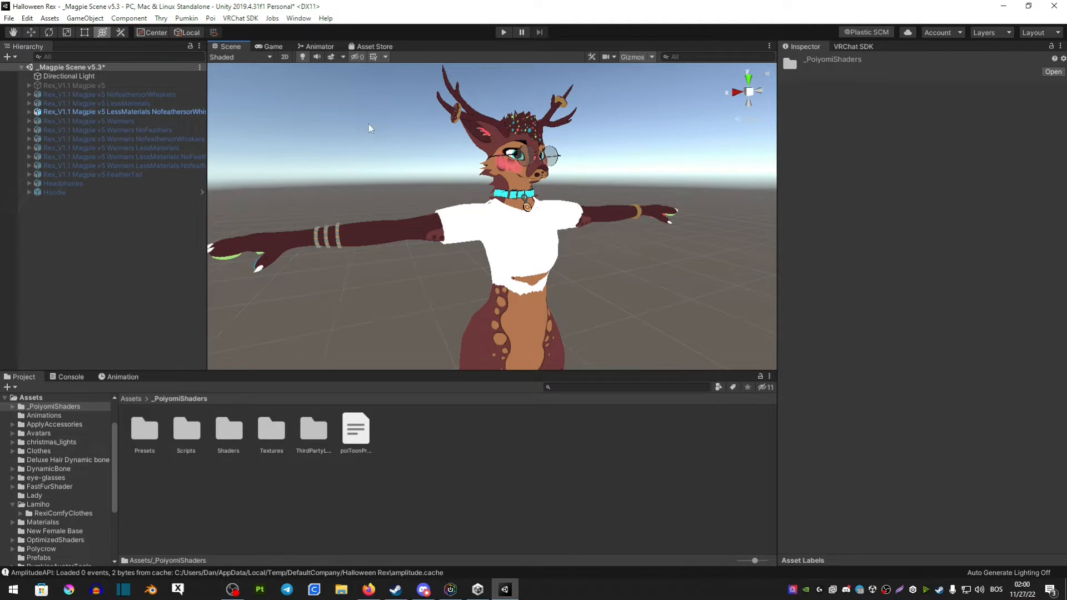
Switch to the Animator to view the avatar's FX controller layers
{"action": "left_click", "coordinate": [320, 46]}
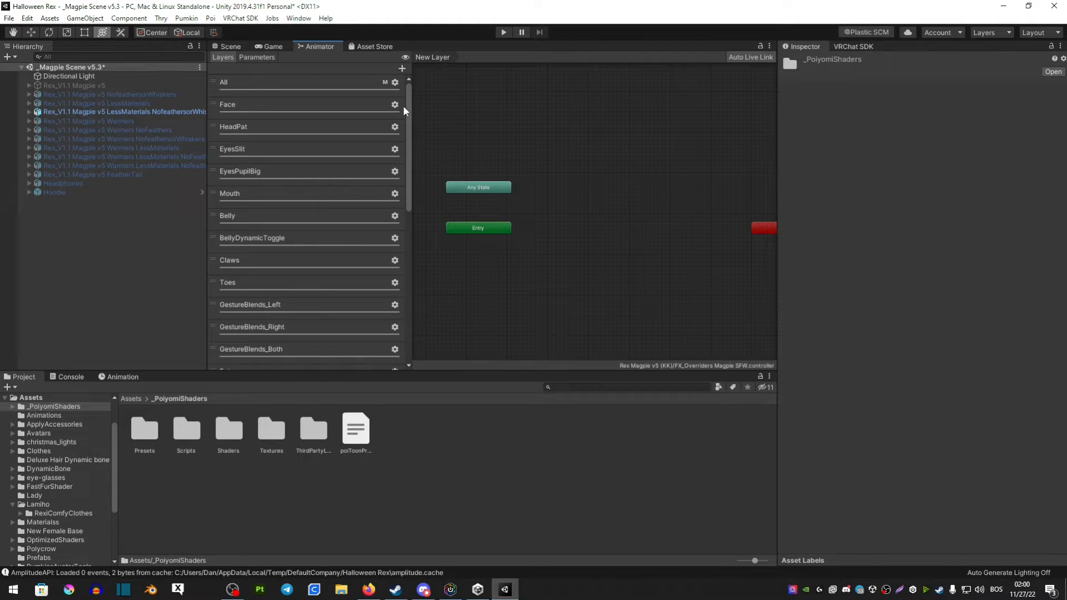
Add a Shirt layer and a new Bool shirt parameter to the FX controller
{"action": "scroll", "scroll_direction": "down", "scroll_amount": 3}
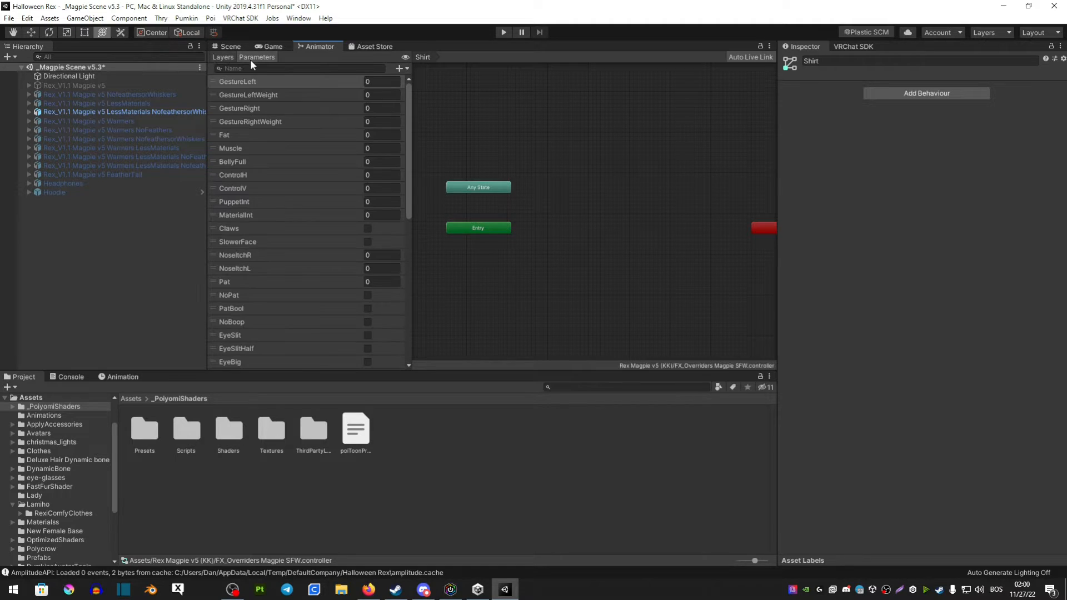
{"action": "left_click", "coordinate": [400, 69]}
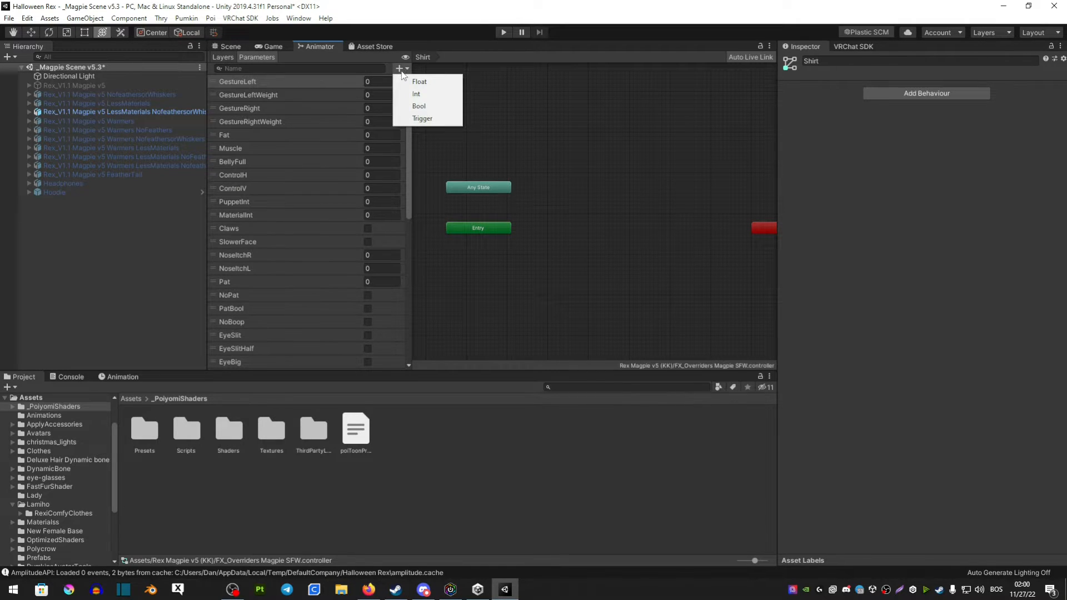
{"action": "left_click", "coordinate": [418, 106]}
{"action": "type", "text": "New Shirt"}
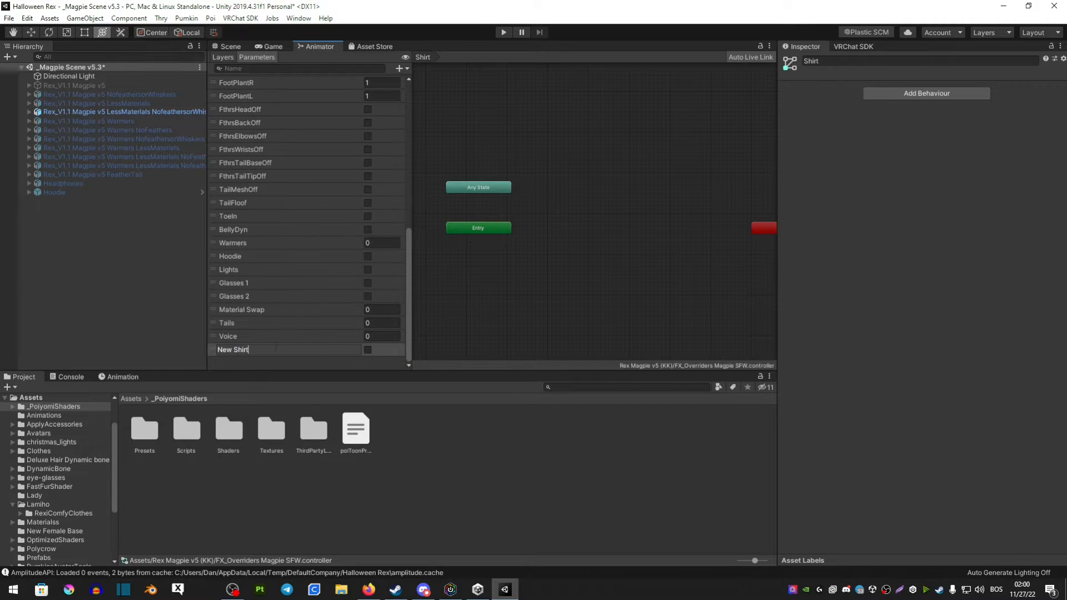
{"action": "left_click", "coordinate": [229, 46]}
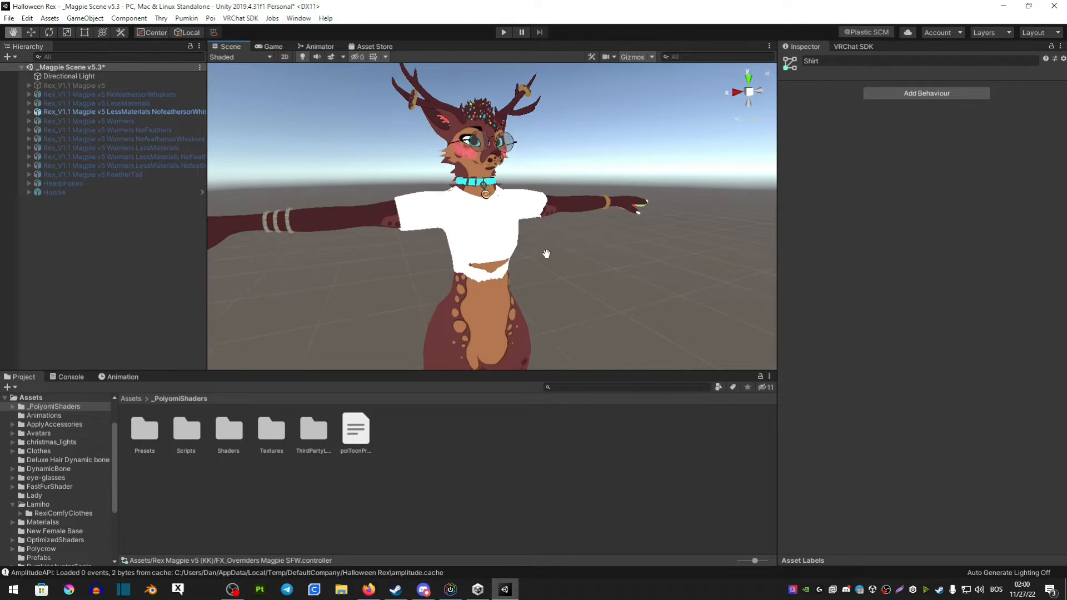
Create a 'Shirt on' animation clip keying T-Shirt OpenBack's Is Active as enabled
{"action": "left_click", "coordinate": [122, 112]}
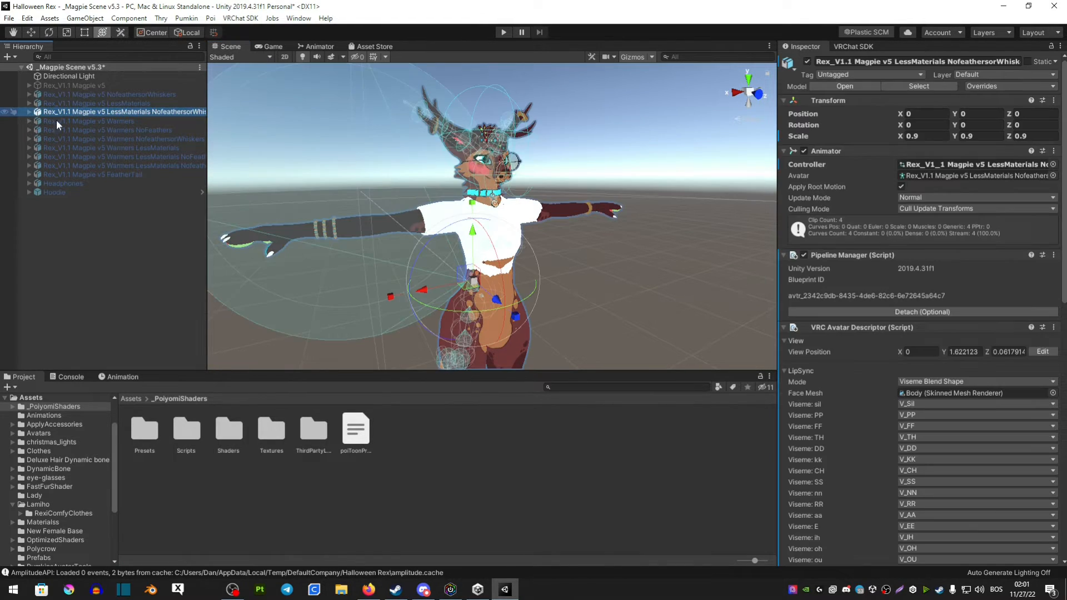
{"action": "left_click", "coordinate": [58, 399]}
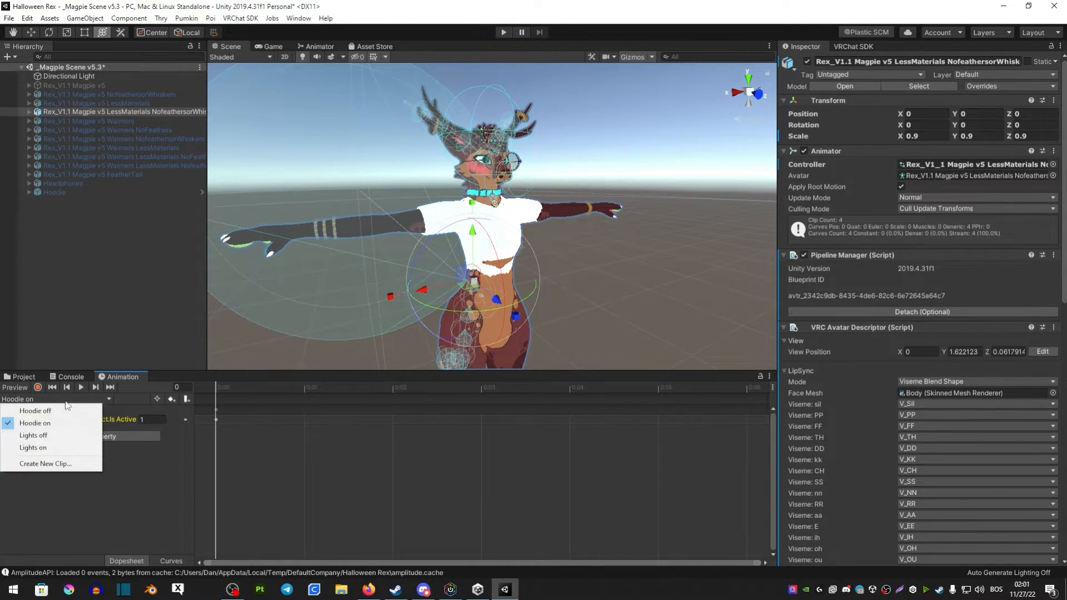
{"action": "left_click", "coordinate": [45, 463]}
{"action": "type", "text": "Shirt o"}
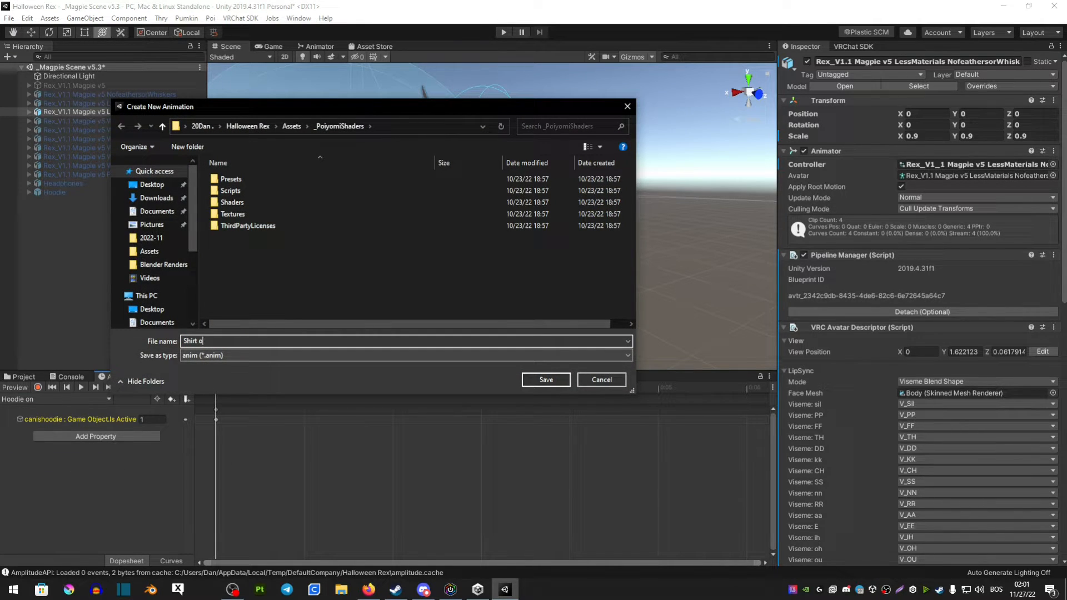
{"action": "type", "text": "n"}
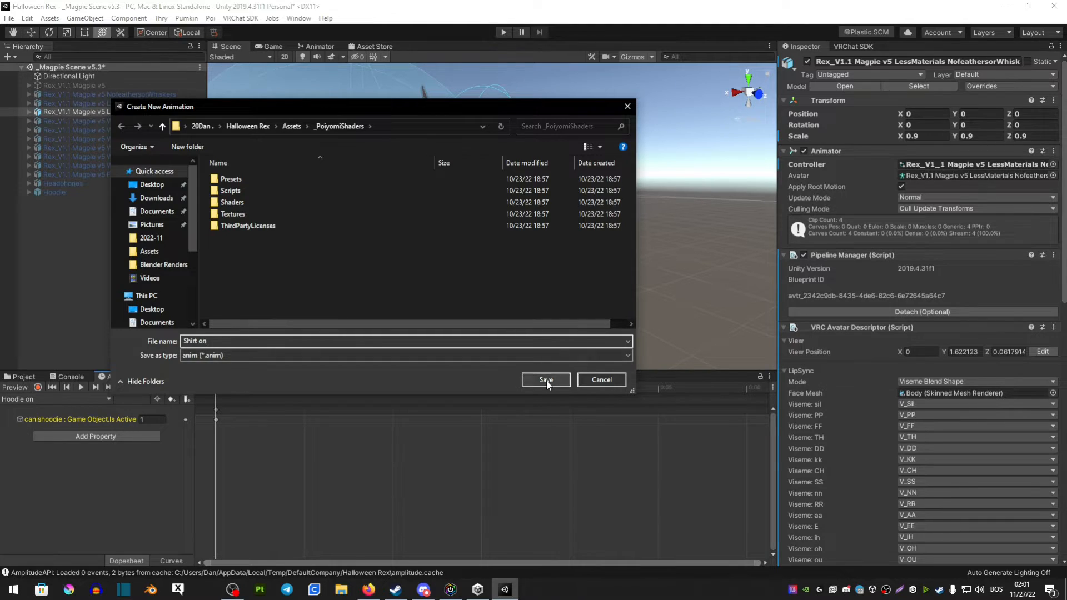
{"action": "left_click", "coordinate": [545, 379]}
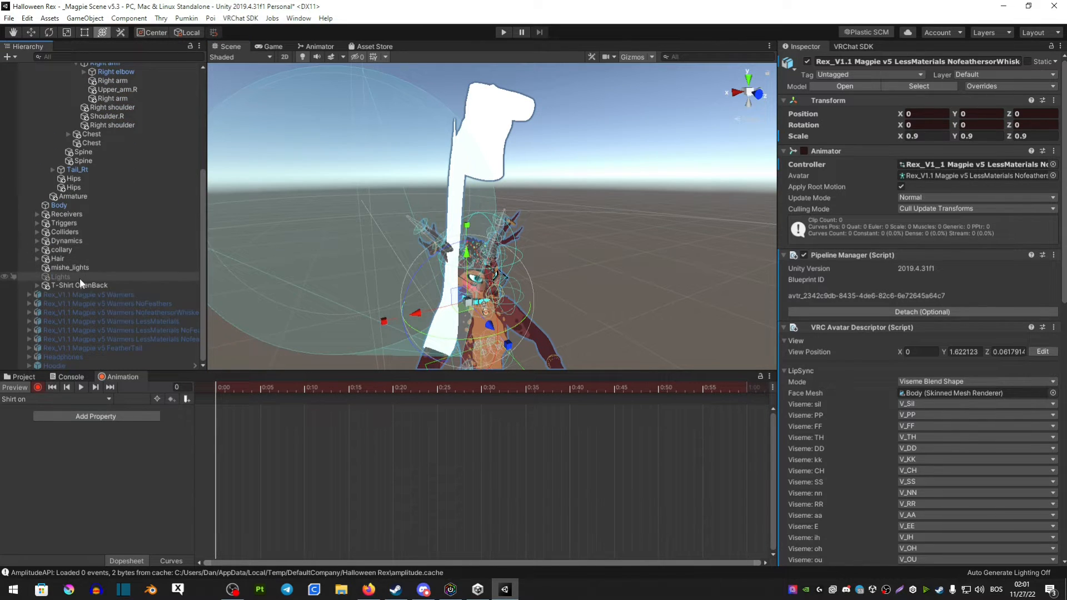
{"action": "left_click", "coordinate": [76, 285]}
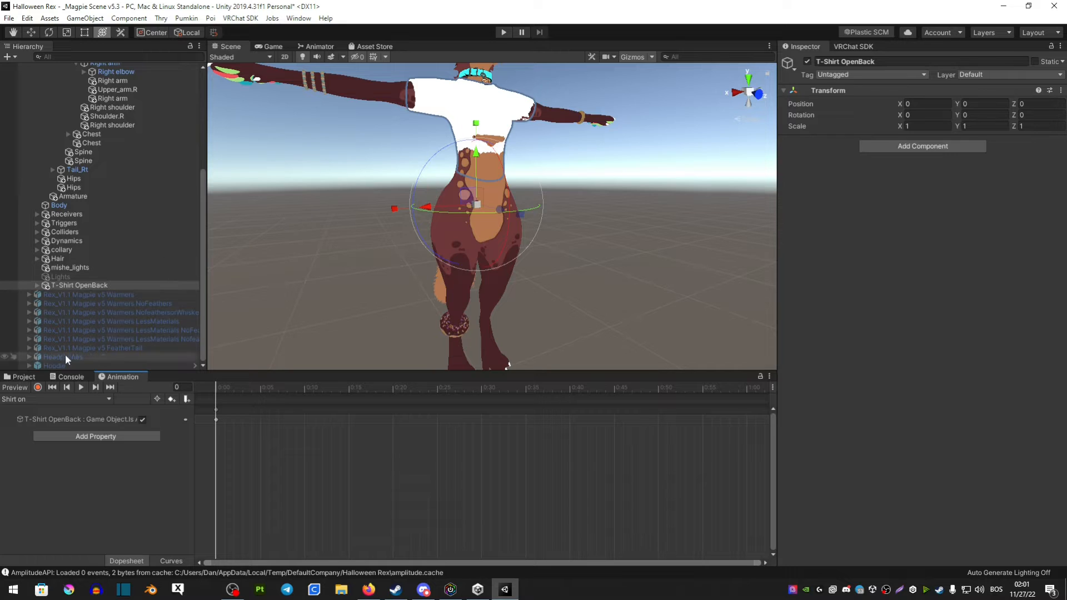
Create a 'Shirt off' clip keying T-Shirt OpenBack as inactive, then stop recording
{"action": "left_click", "coordinate": [61, 400]}
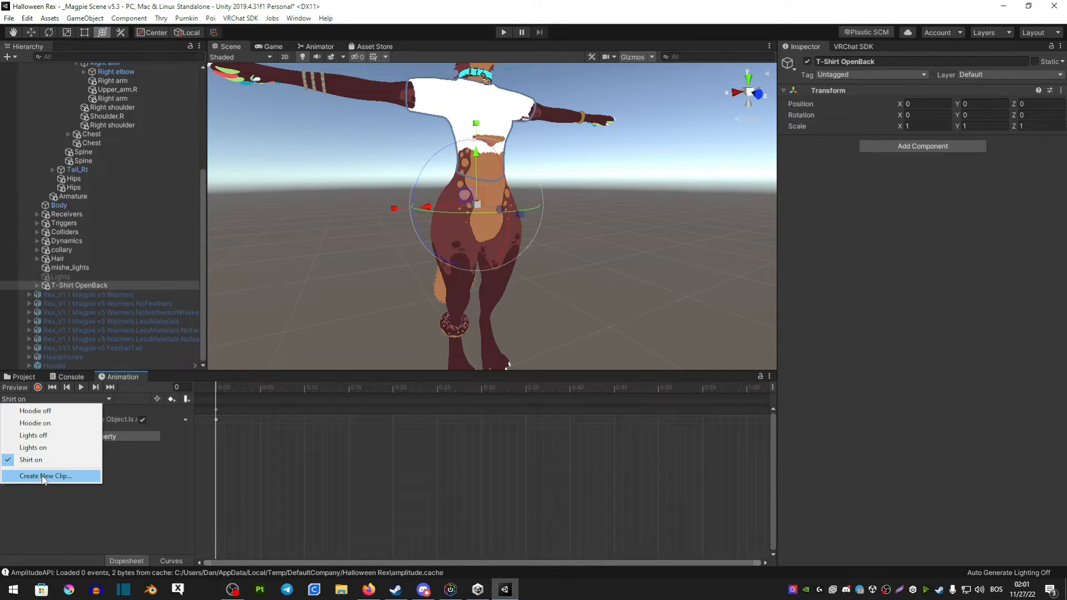
{"action": "left_click", "coordinate": [45, 475]}
{"action": "type", "text": "Shirt off"}
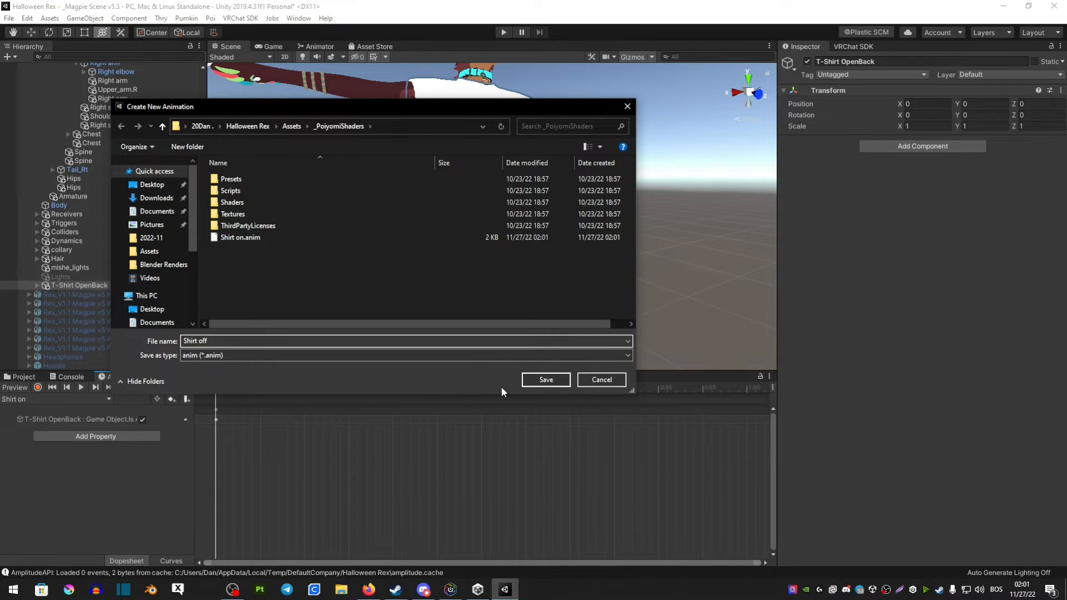
{"action": "left_click", "coordinate": [545, 380]}
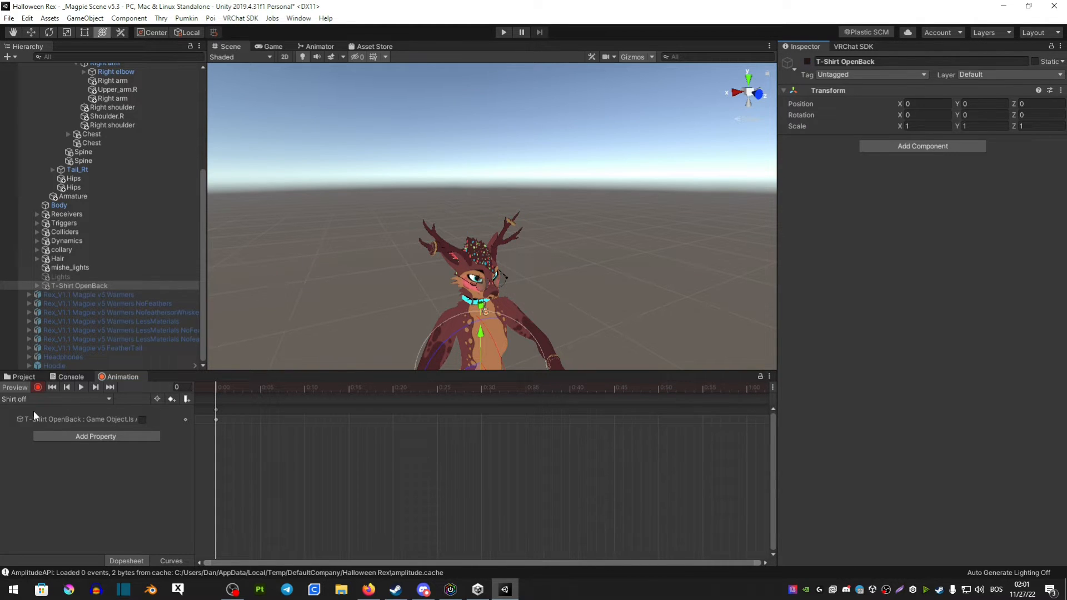
{"action": "left_click", "coordinate": [15, 387]}
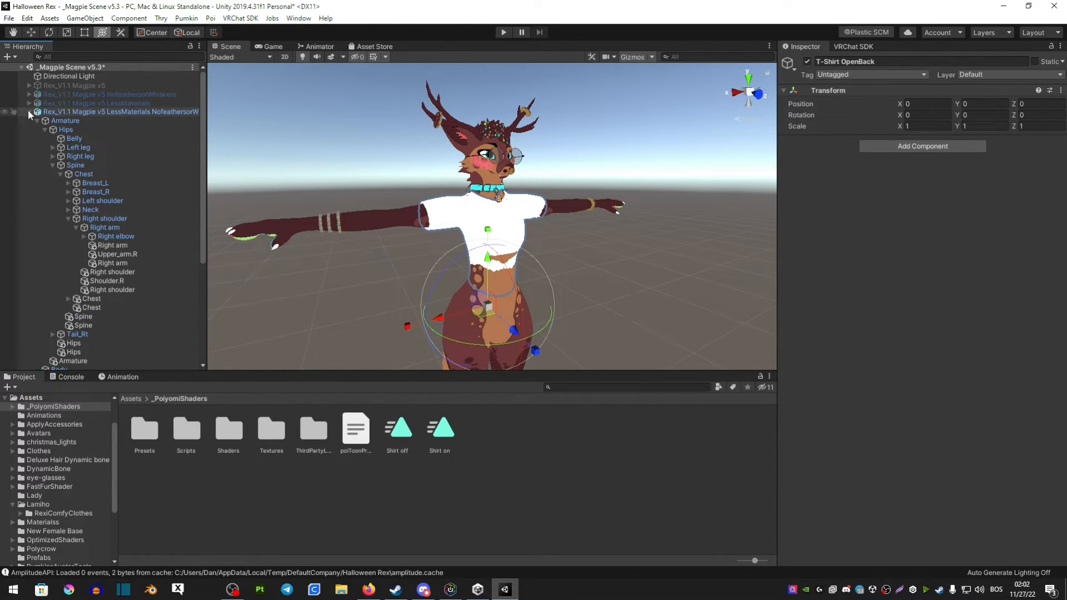
Link the Shirt on state back to Shirt off with a return transition
{"action": "left_click", "coordinate": [319, 46]}
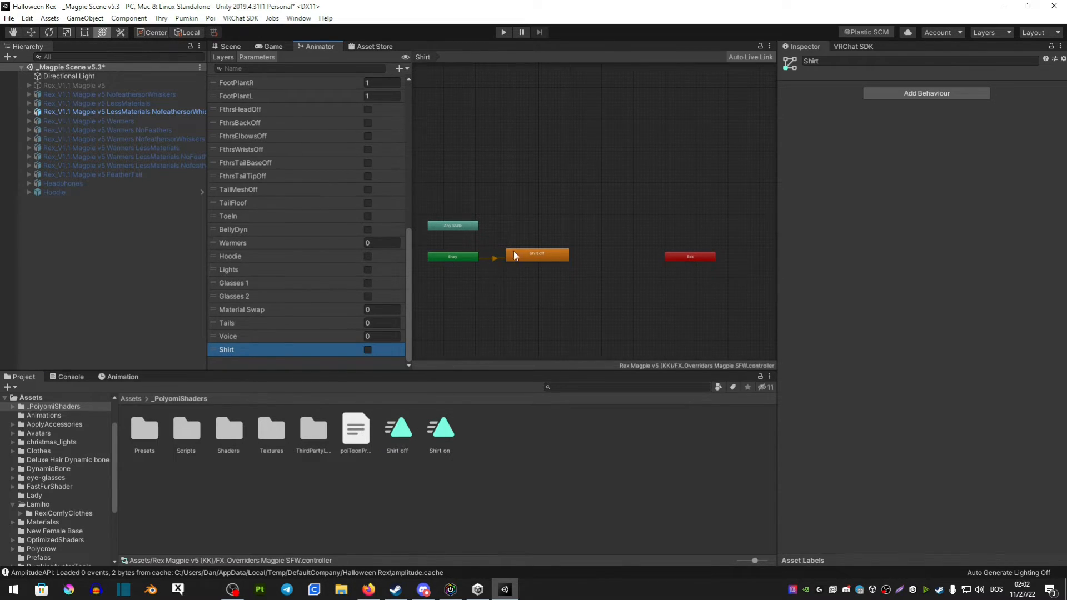
{"action": "left_click", "coordinate": [536, 254]}
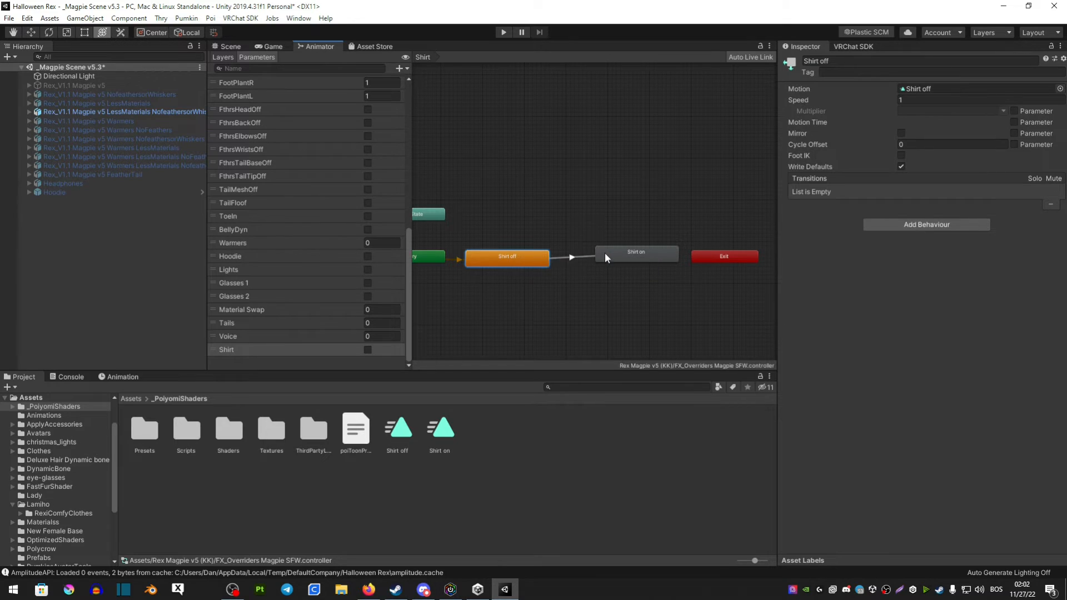
{"action": "right_click", "coordinate": [636, 252]}
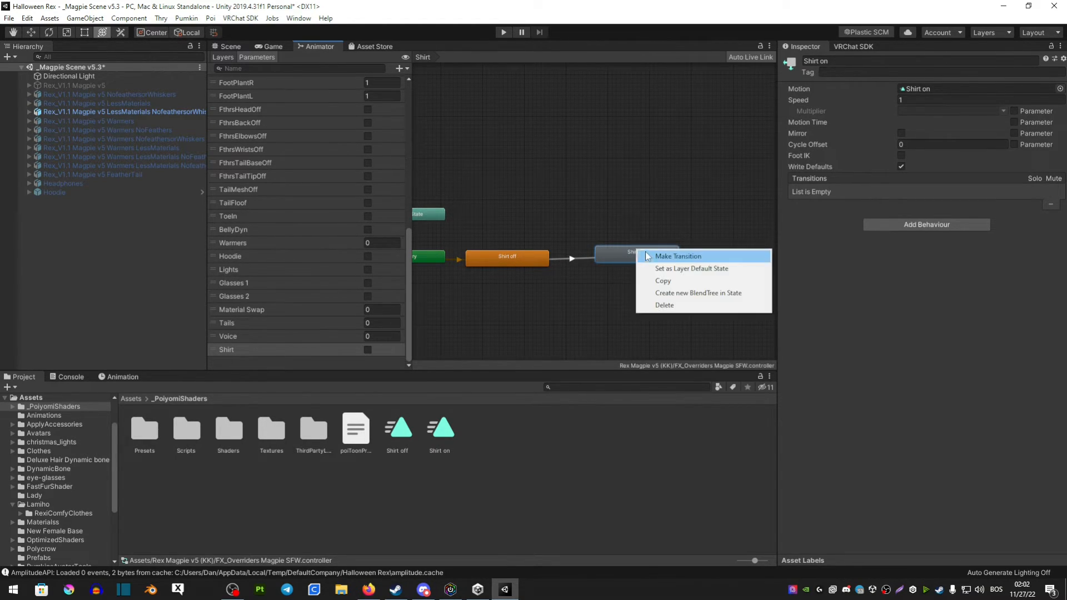
{"action": "left_click", "coordinate": [677, 256]}
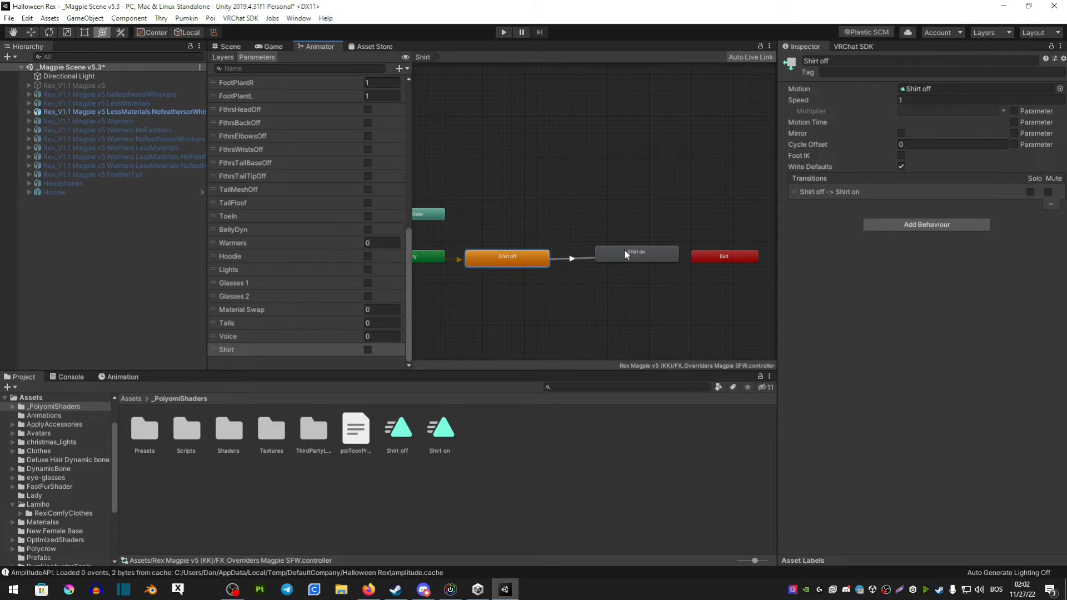
{"action": "left_click", "coordinate": [636, 252]}
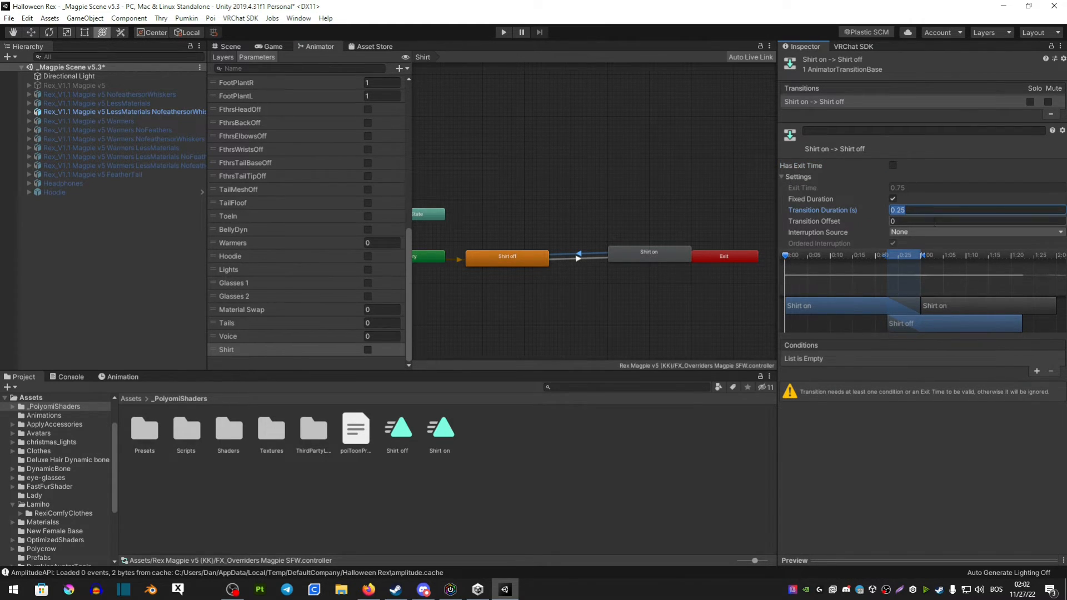
Give the shirt transition 0 duration and a condition requiring Shirt to be true
{"action": "left_click", "coordinate": [976, 210]}
{"action": "type", "text": "0"}
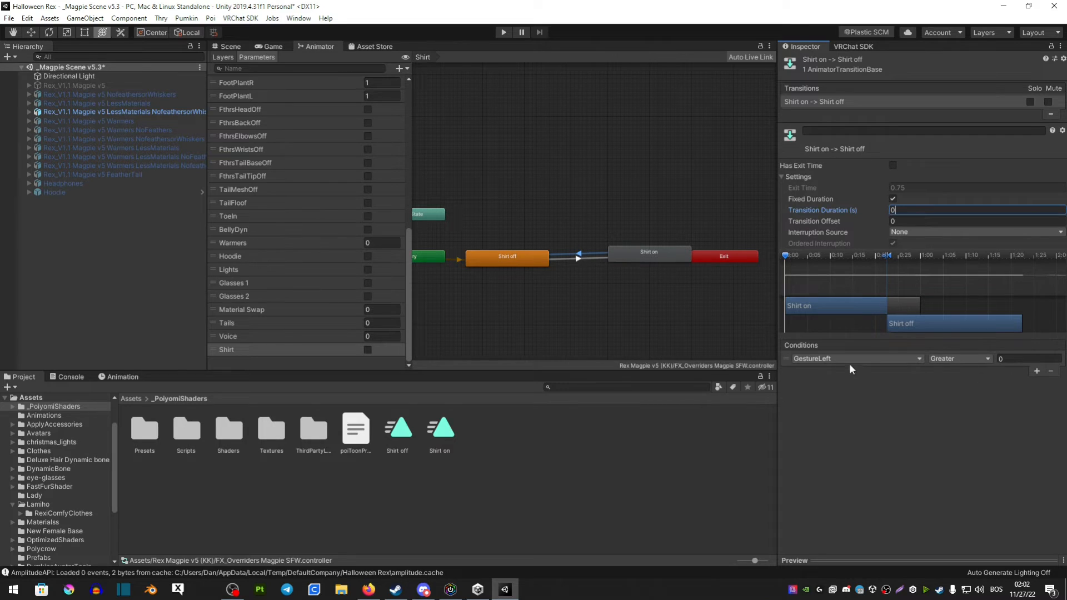
{"action": "left_click", "coordinate": [854, 358]}
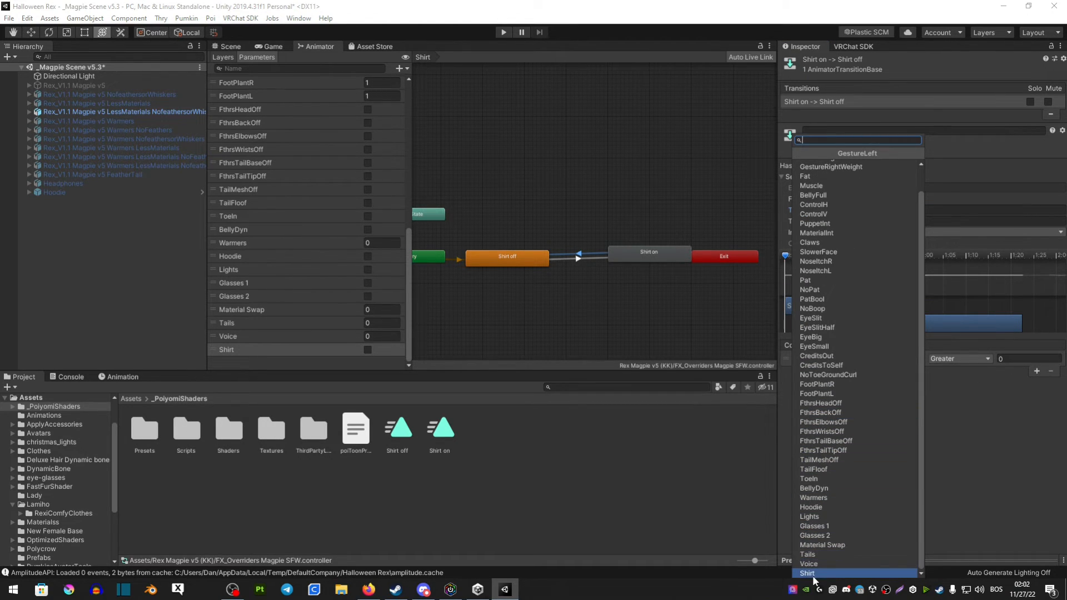
{"action": "left_click", "coordinate": [808, 573]}
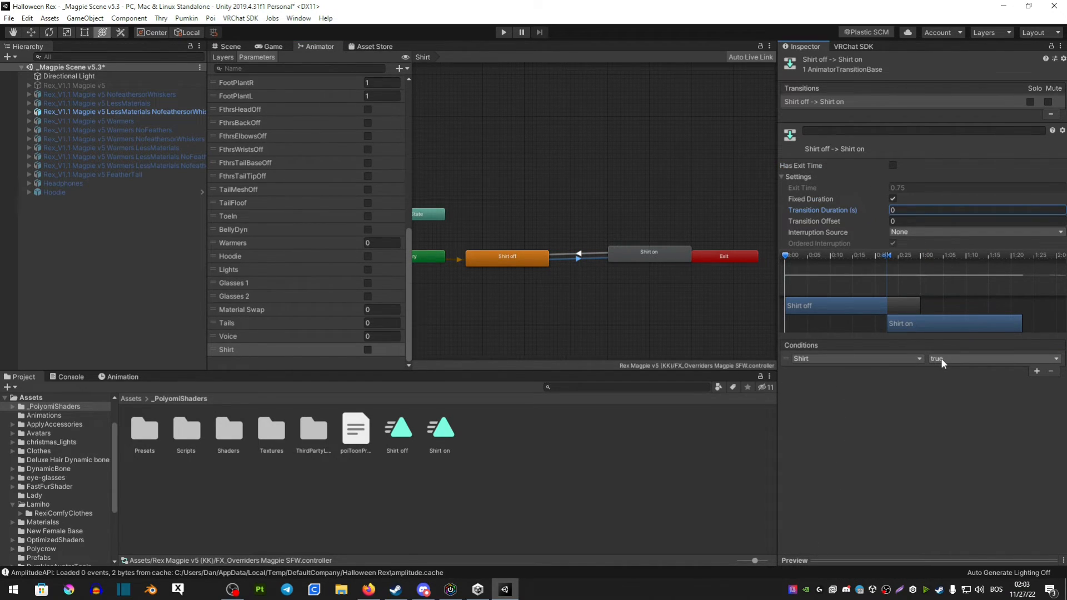
{"action": "left_click", "coordinate": [230, 47]}
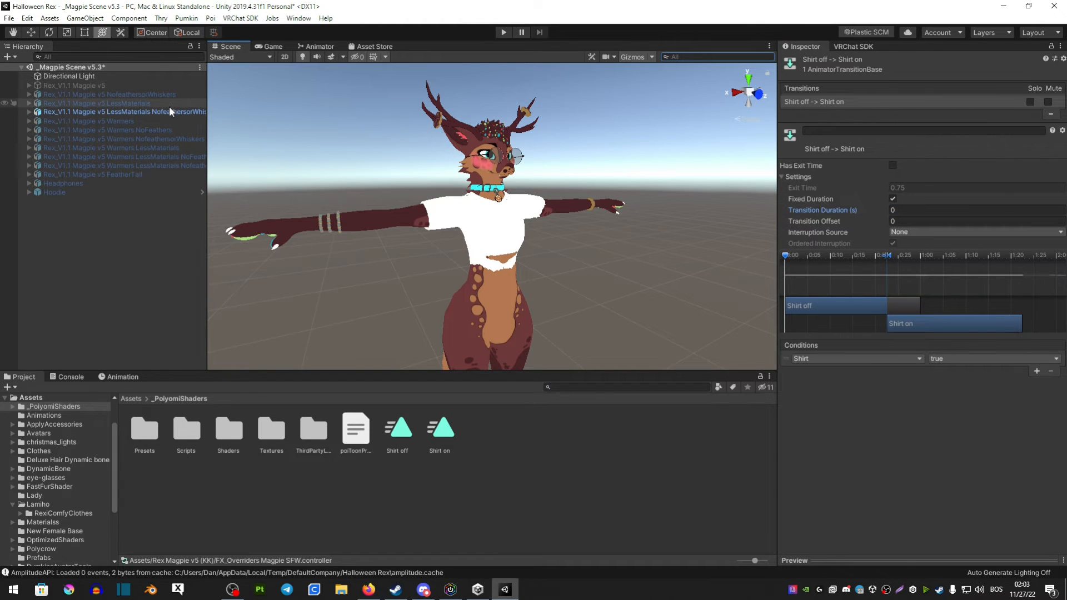
{"action": "left_click", "coordinate": [123, 112]}
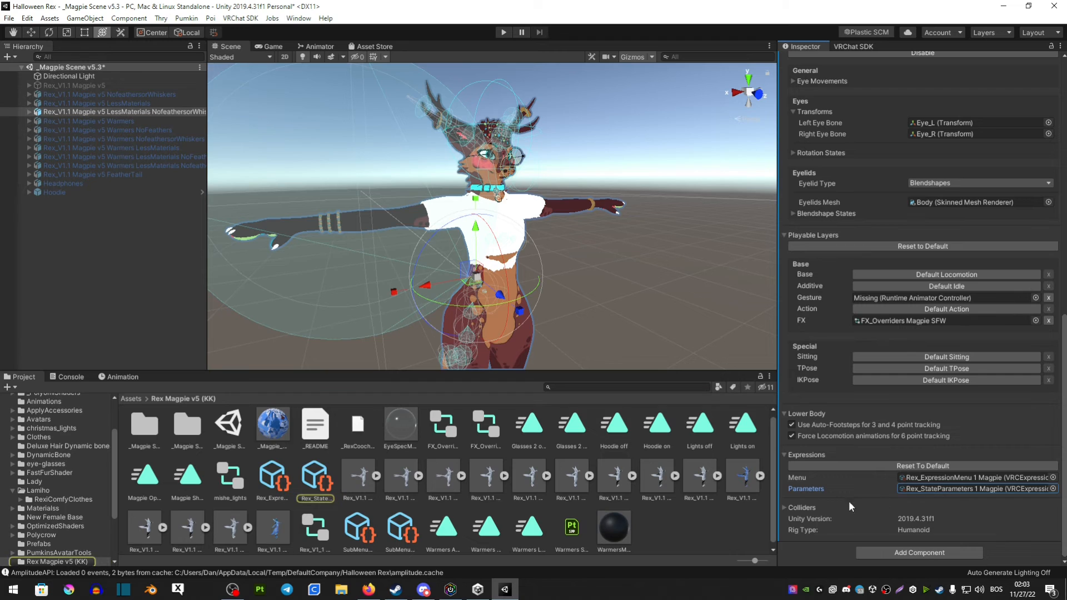
Add a parameter named 'Shirt' to the avatar's expression parameters asset
{"action": "left_click", "coordinate": [315, 474]}
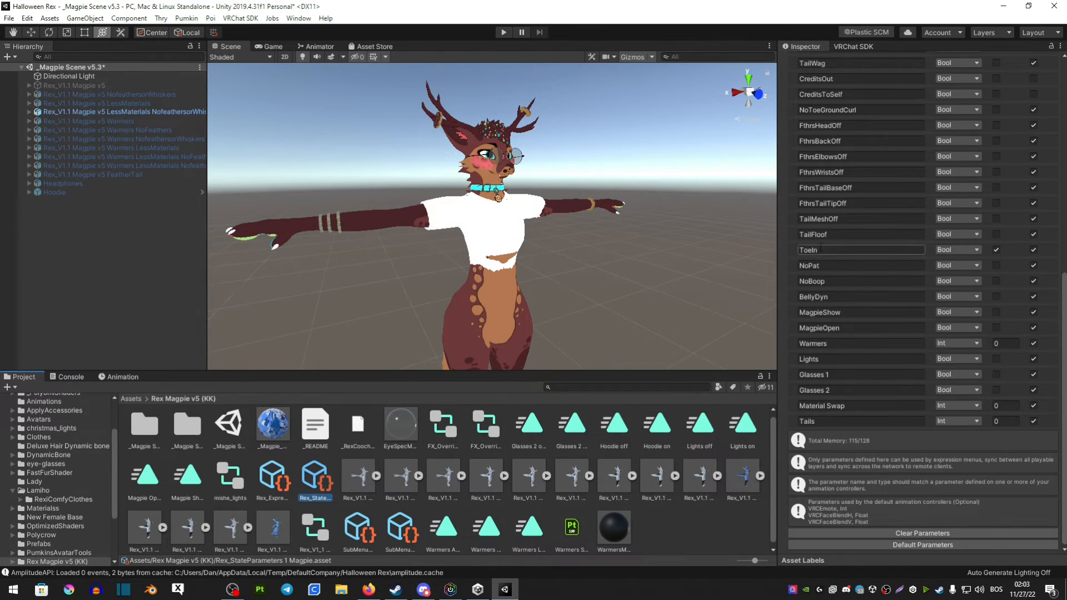
{"action": "left_click", "coordinate": [861, 421]}
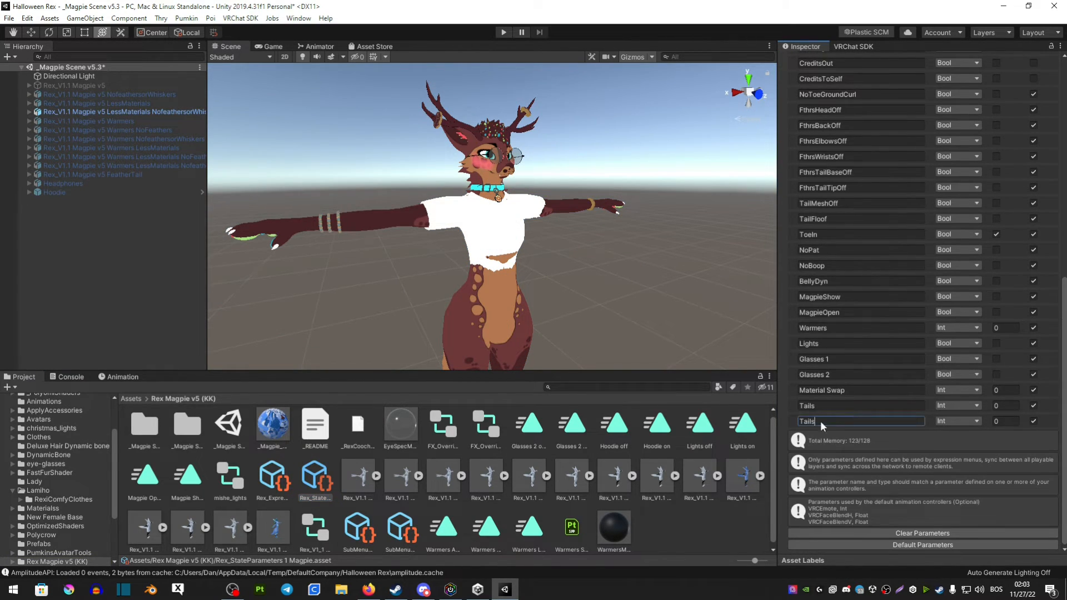
{"action": "type", "text": "Shirt"}
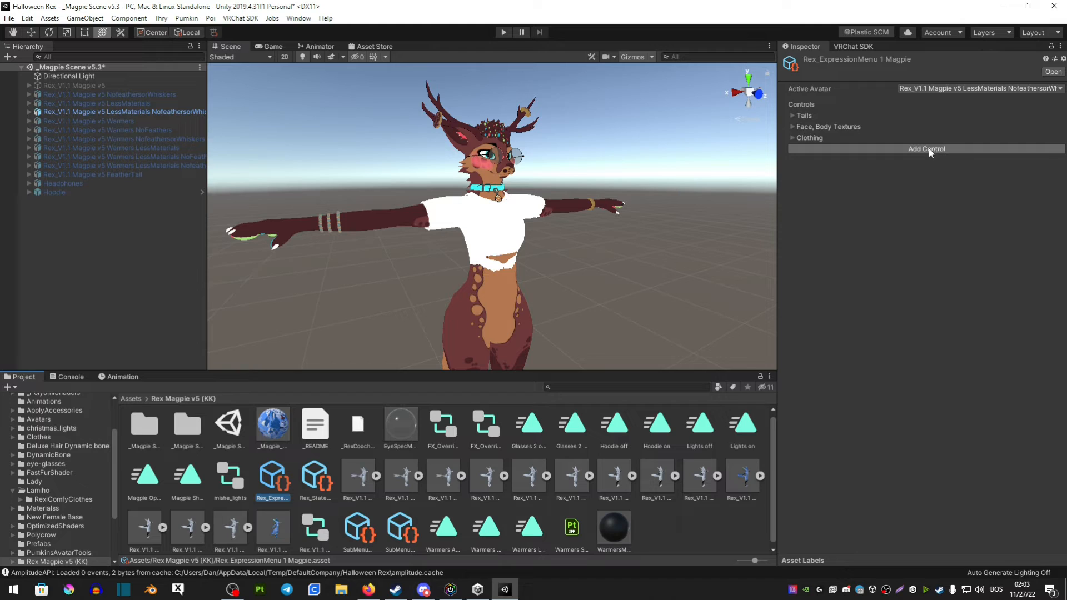
Add a Shirt control to the expression menu with type Toggle
{"action": "left_click", "coordinate": [924, 148]}
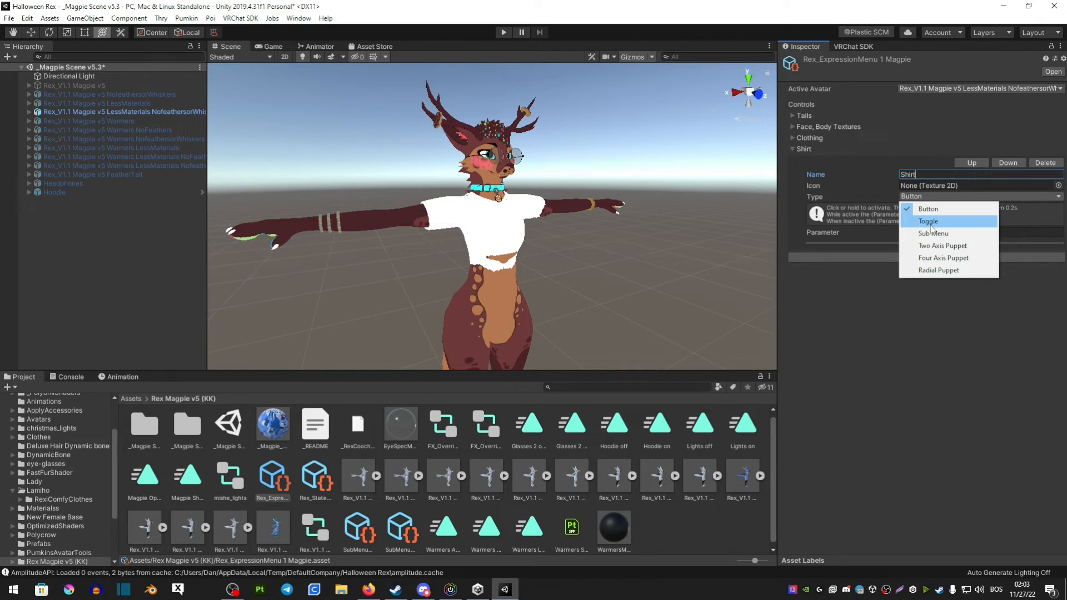
{"action": "left_click", "coordinate": [928, 221]}
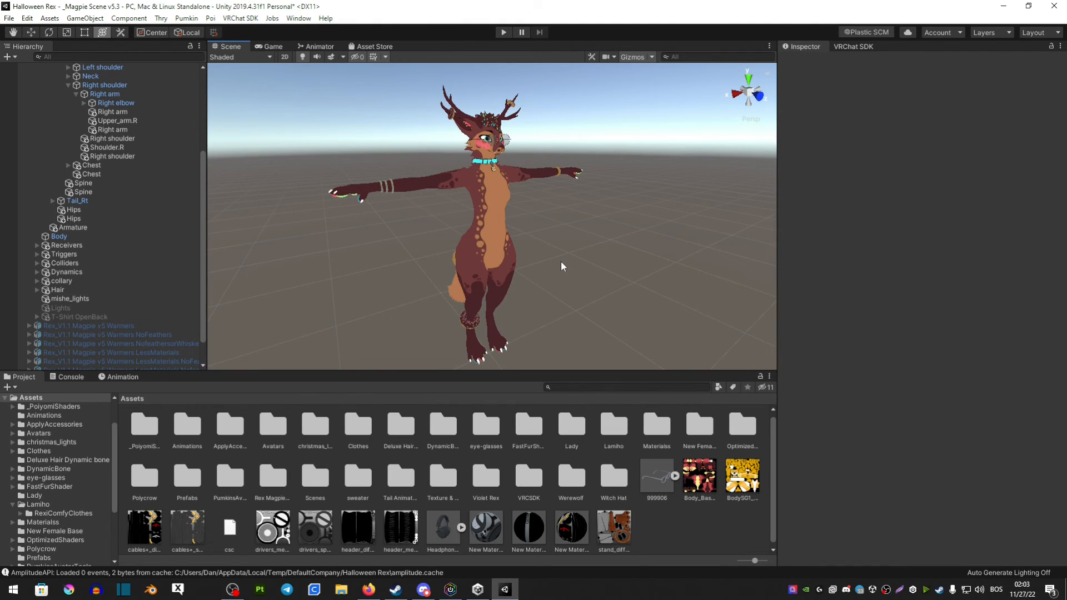
{"action": "mouse_move", "coordinate": [445, 297]}
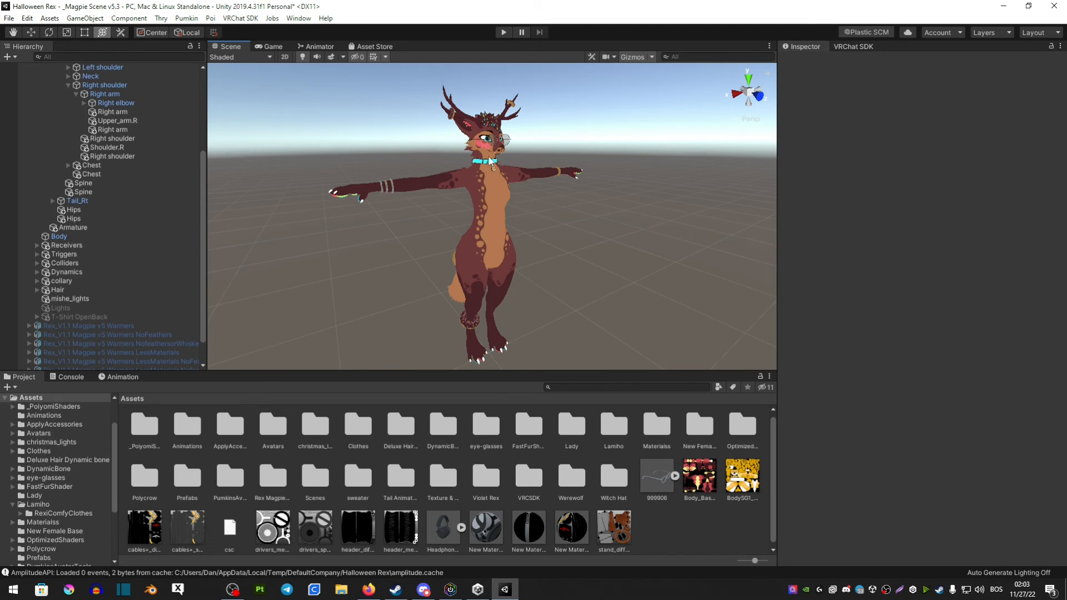
{"action": "mouse_move", "coordinate": [427, 303]}
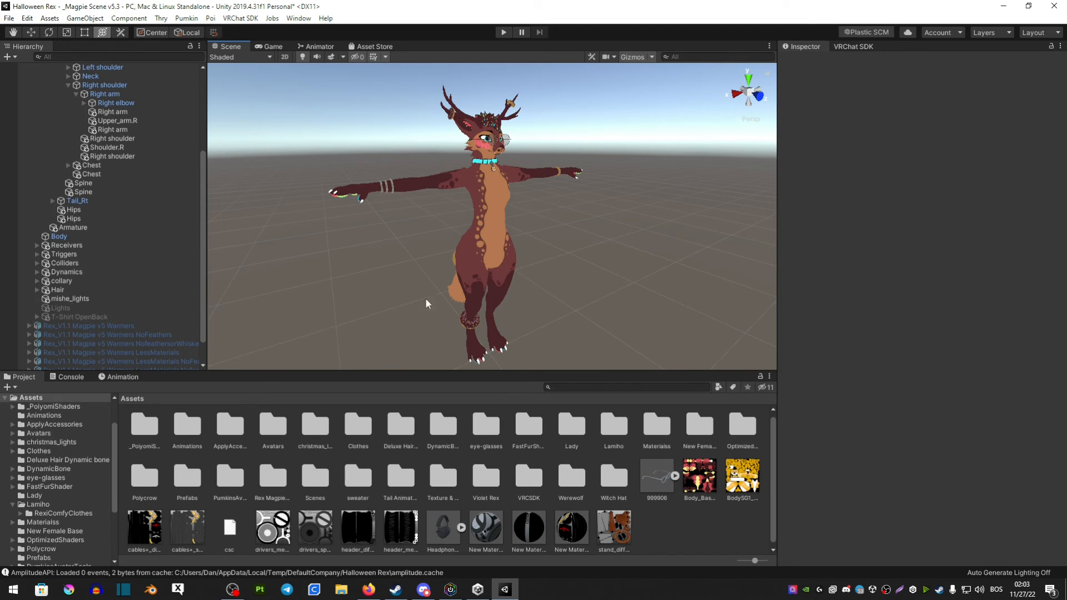
{"action": "mouse_move", "coordinate": [606, 272]}
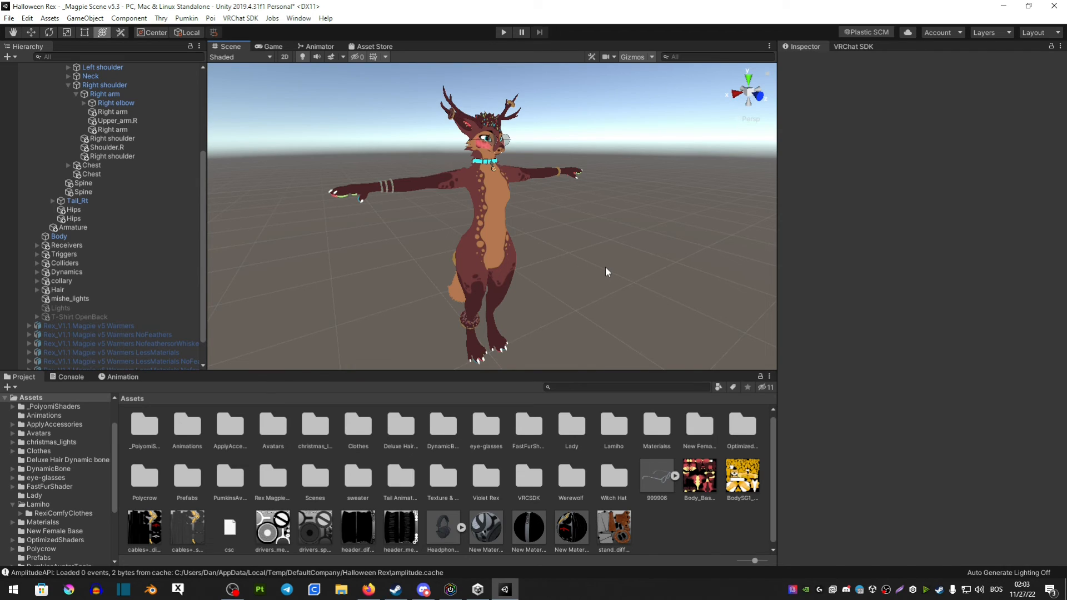